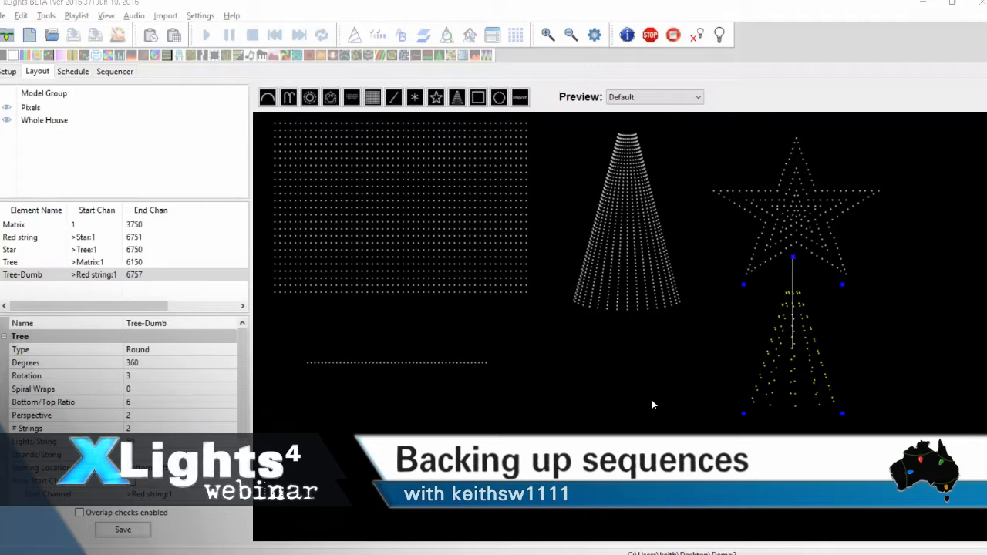
mouse_move(651, 409)
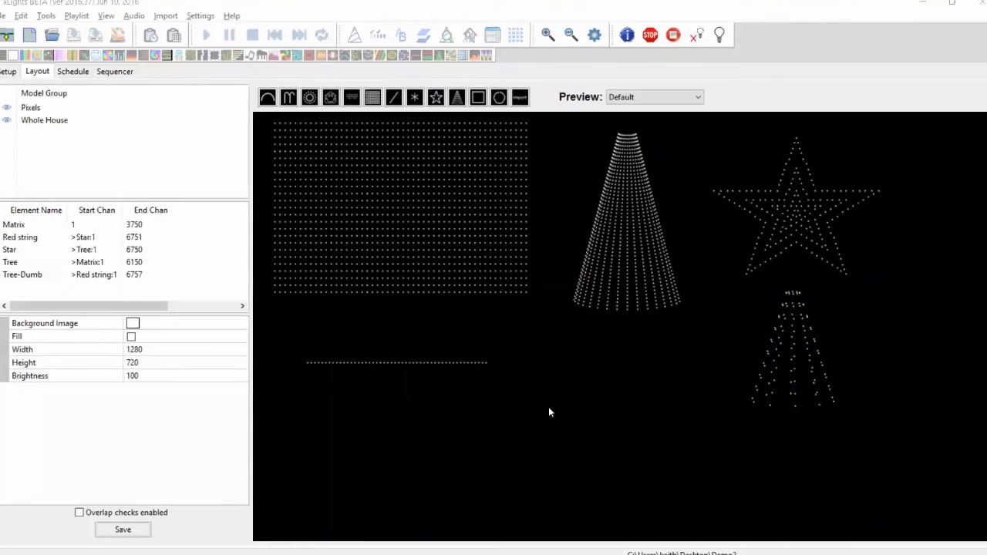
mouse_move(905, 327)
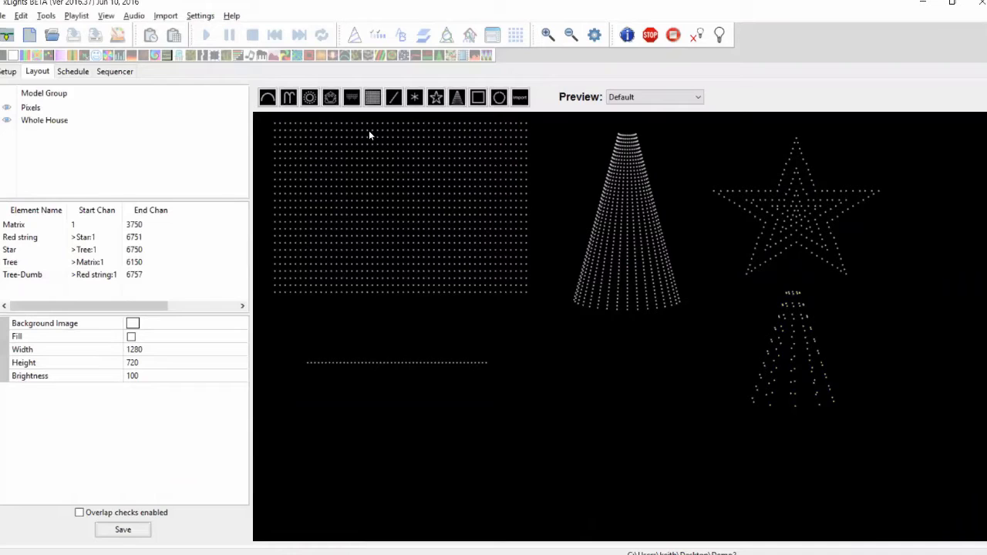
mouse_move(462, 422)
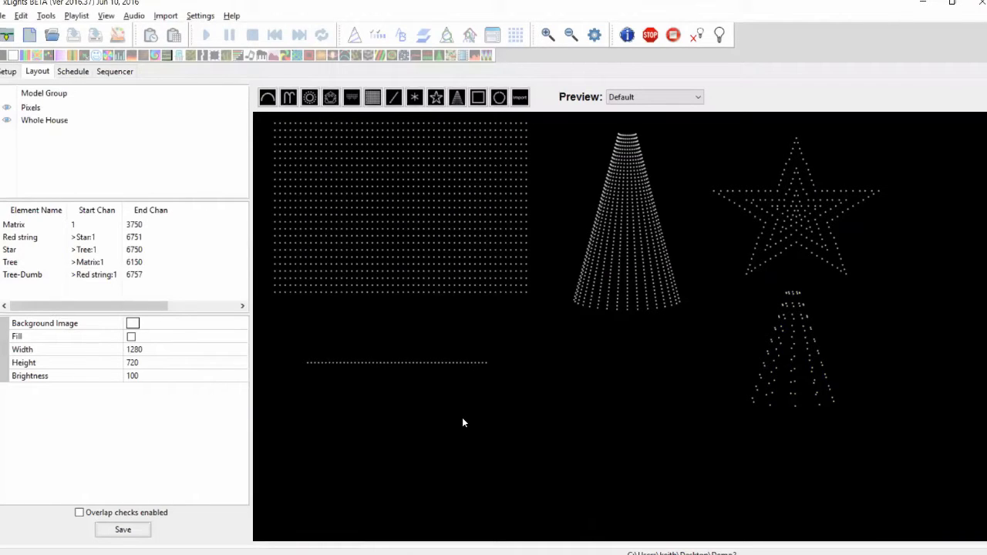
mouse_move(401, 399)
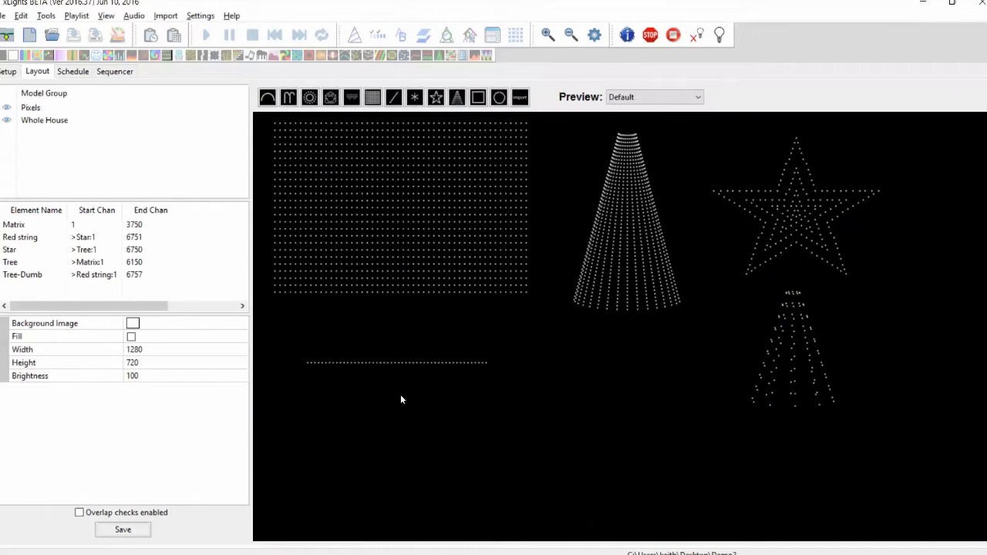
mouse_move(334, 333)
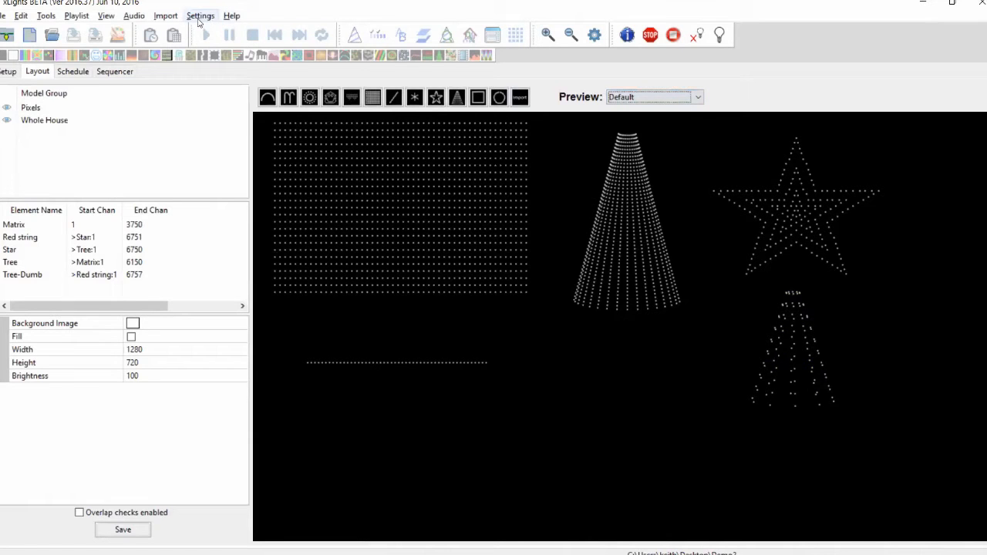
Step: Browse the Settings menu and choose Alt Backup Location to bring up the folder chooser
left_click(200, 16)
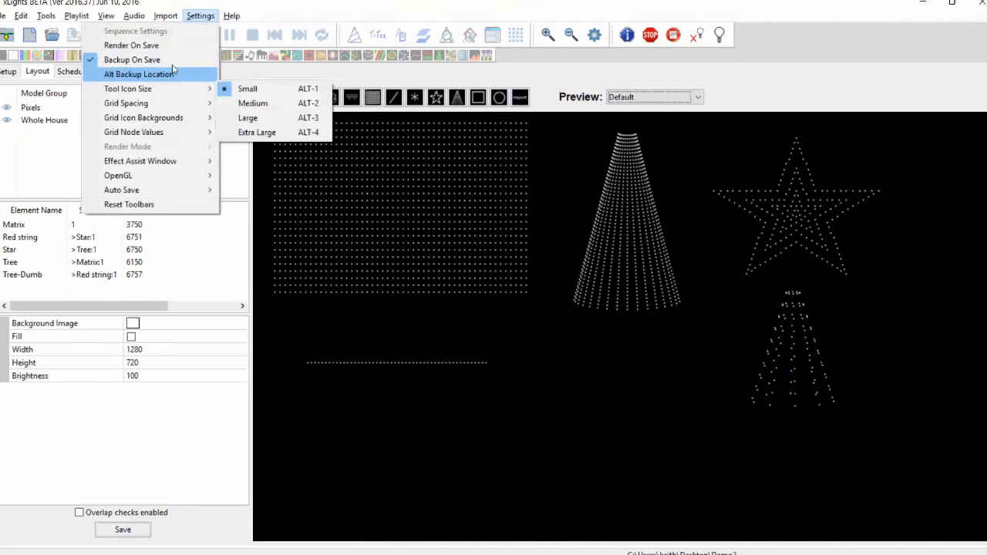
mouse_move(133, 58)
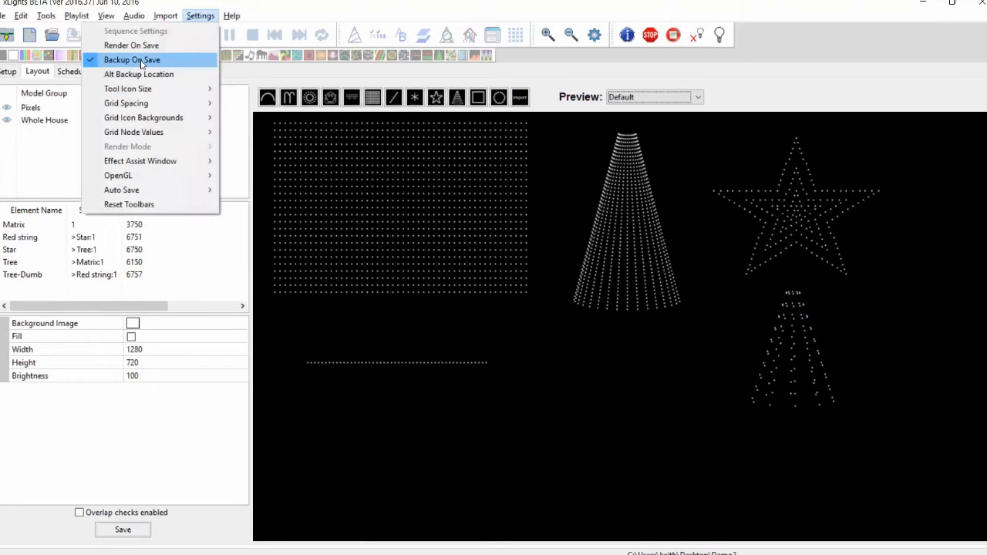
mouse_move(157, 69)
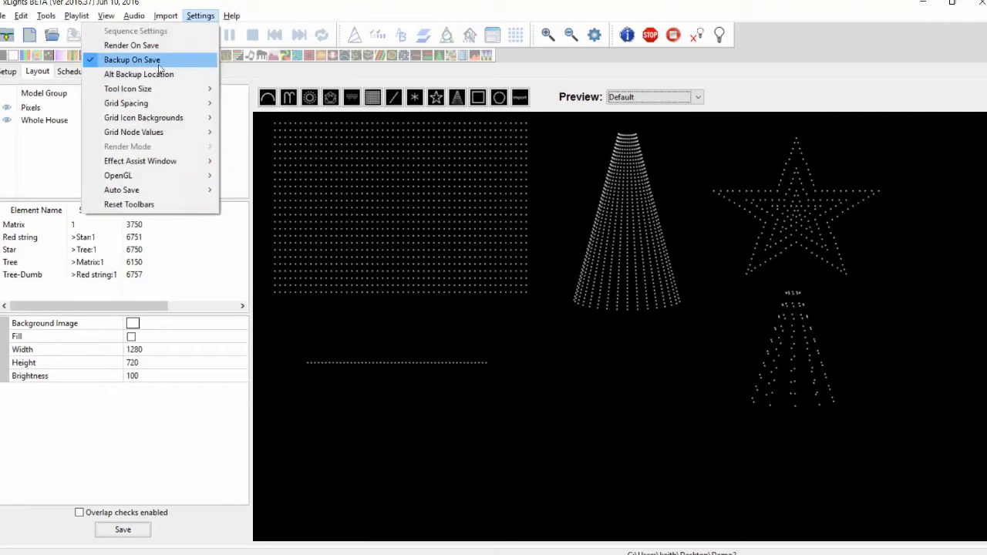
left_click(353, 397)
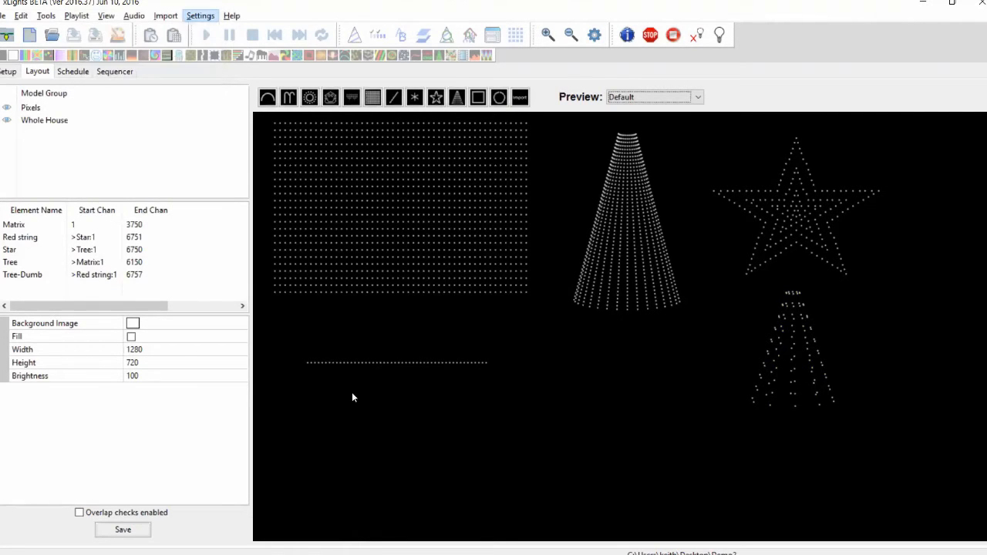
mouse_move(455, 419)
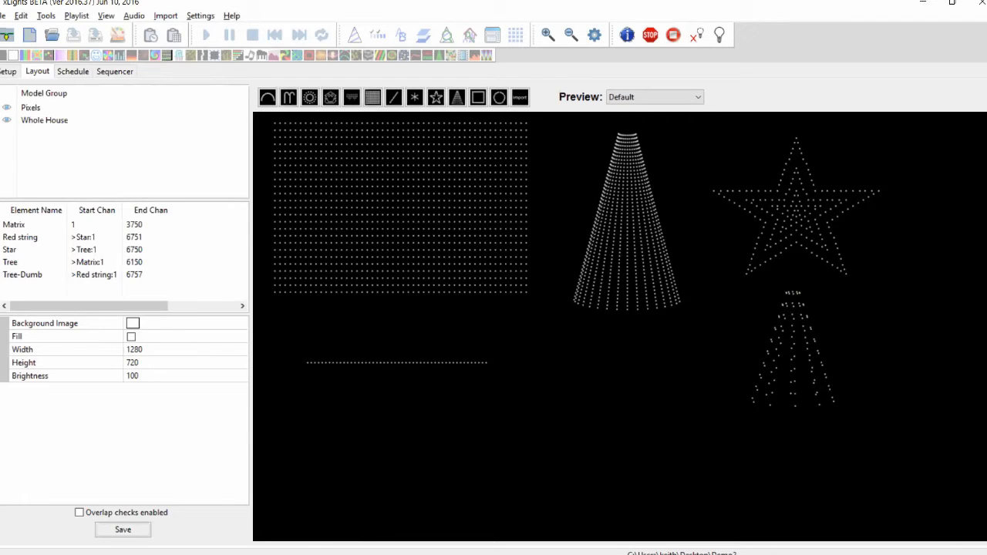
mouse_move(397, 484)
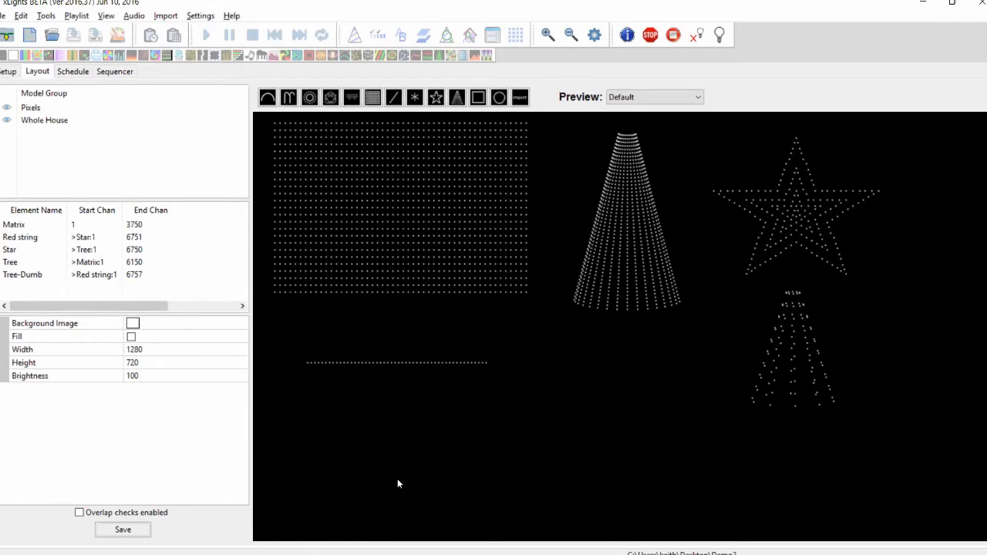
mouse_move(379, 493)
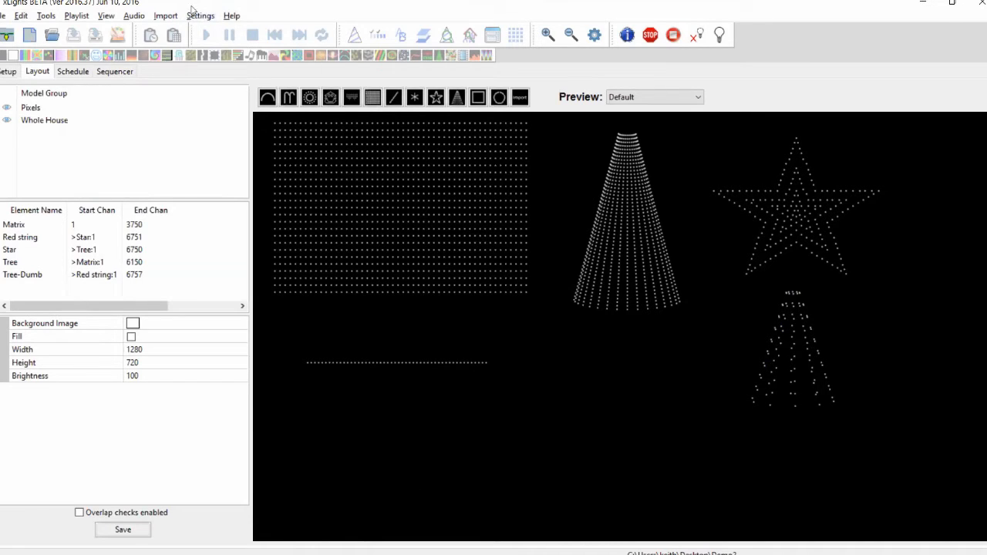
left_click(201, 16)
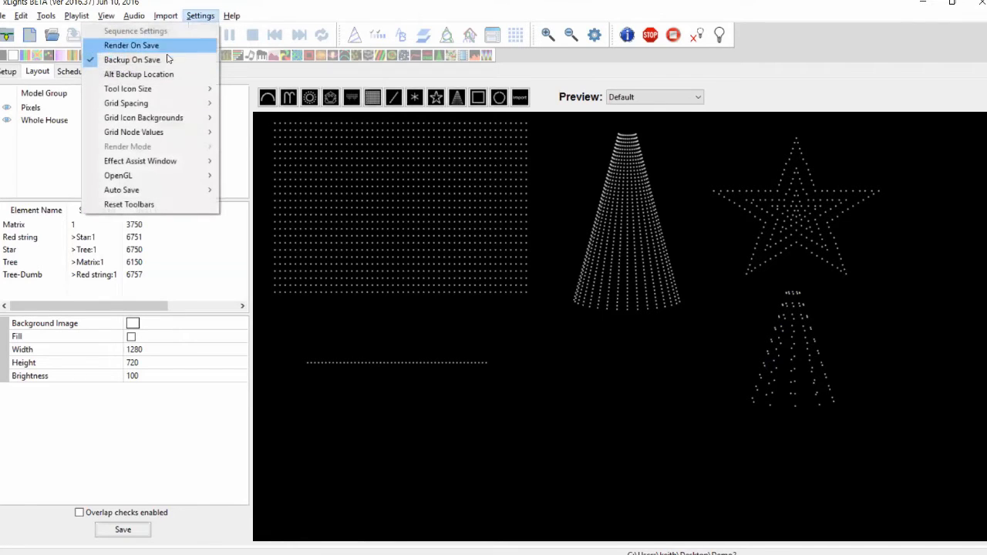
mouse_move(151, 60)
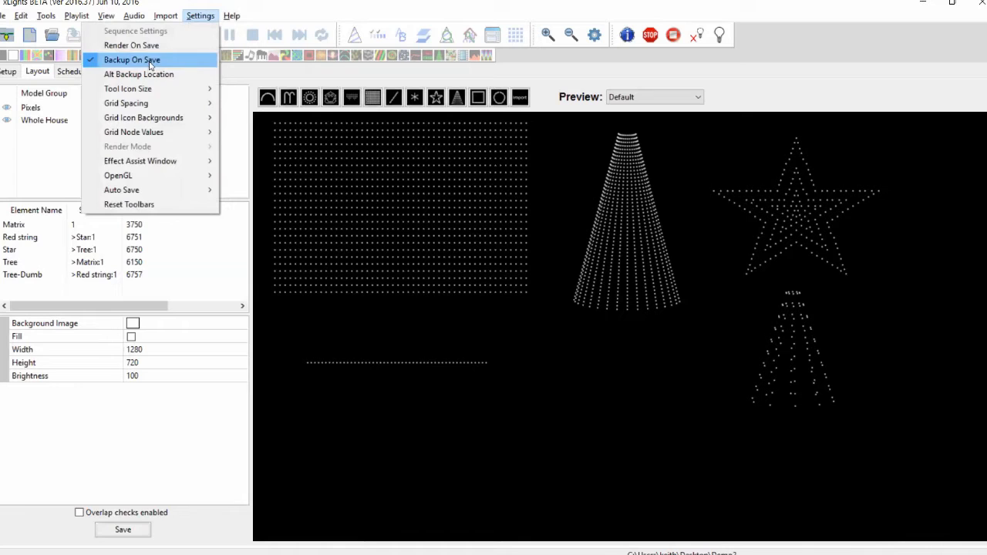
mouse_move(139, 74)
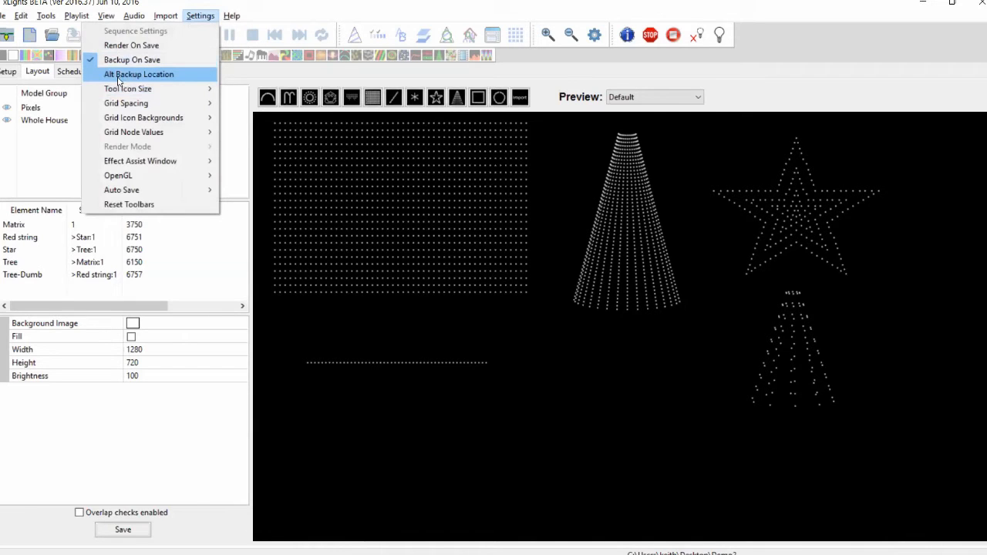
mouse_move(129, 74)
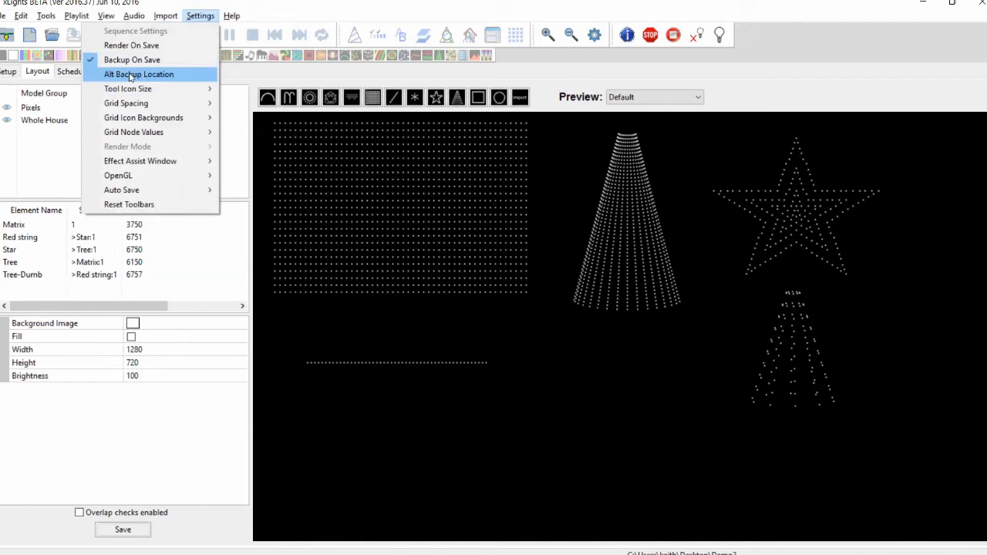
mouse_move(185, 81)
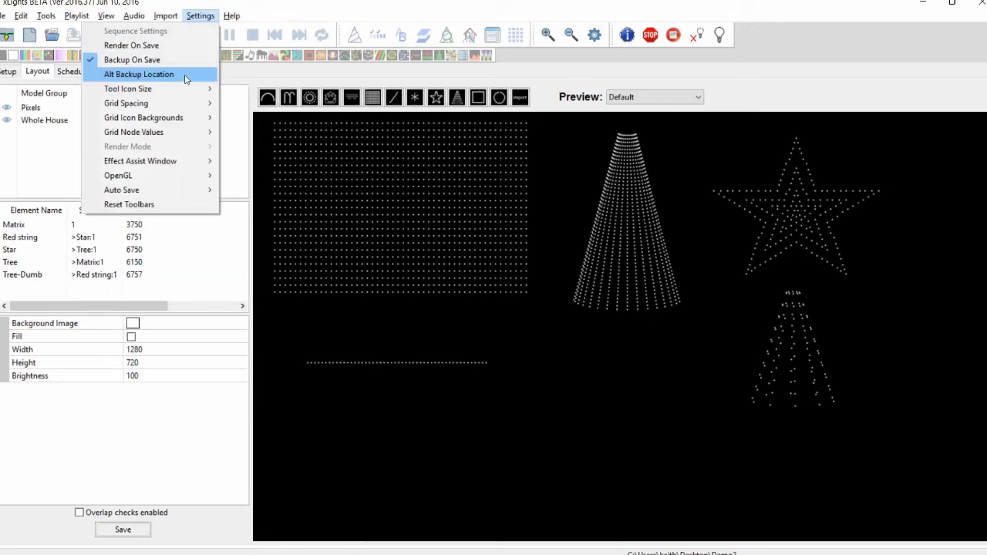
mouse_move(160, 78)
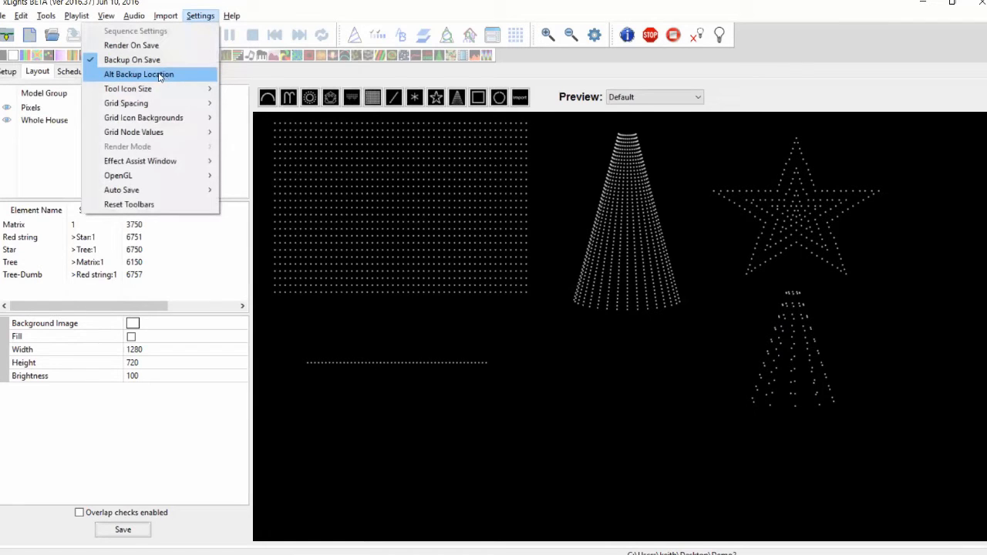
mouse_move(126, 74)
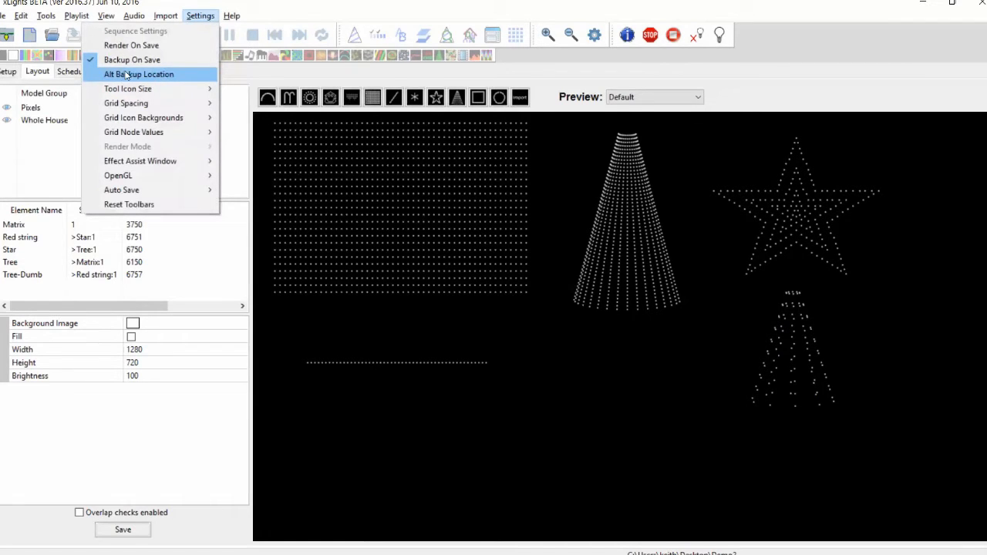
left_click(139, 74)
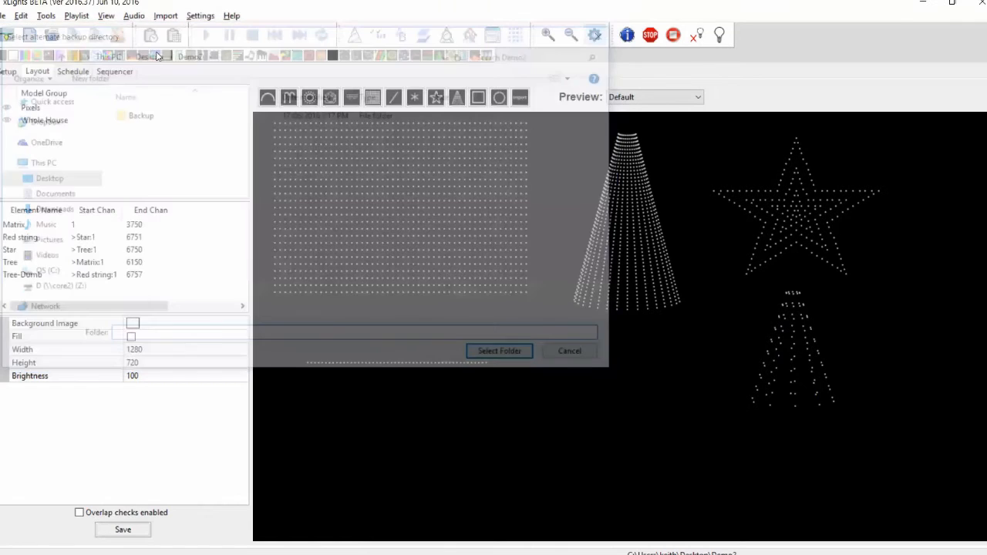
Step: Show the File menu's Backup and Alternate Backup commands
left_click(7, 16)
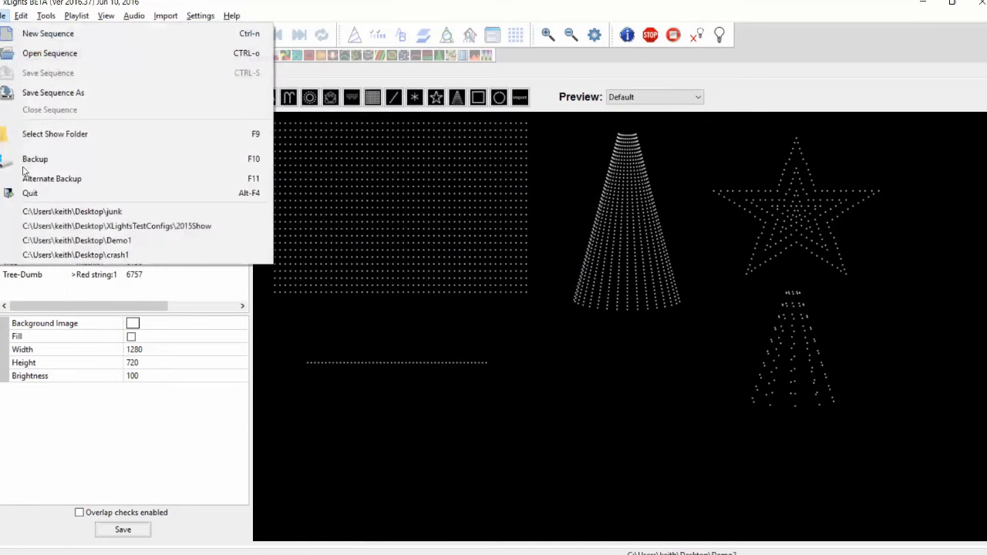
mouse_move(52, 179)
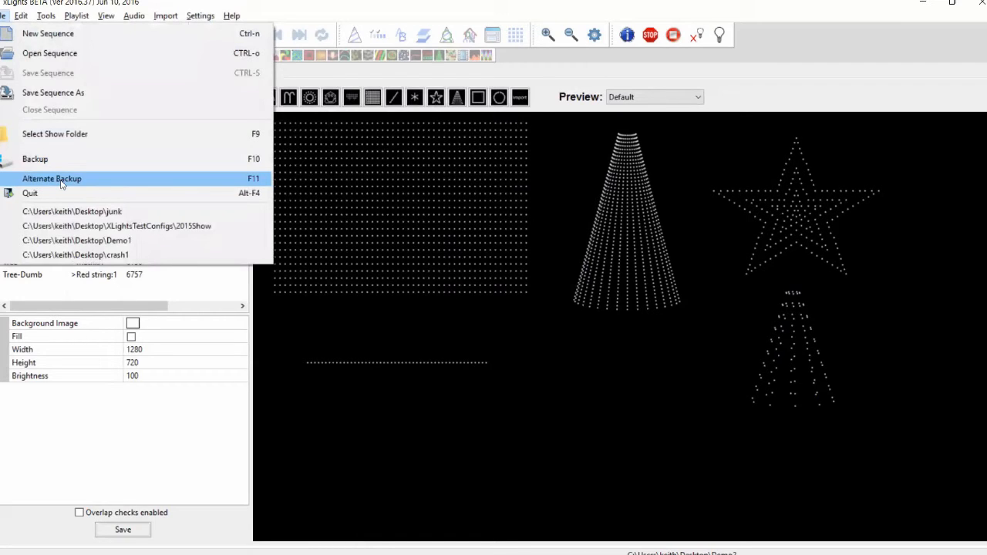
mouse_move(501, 404)
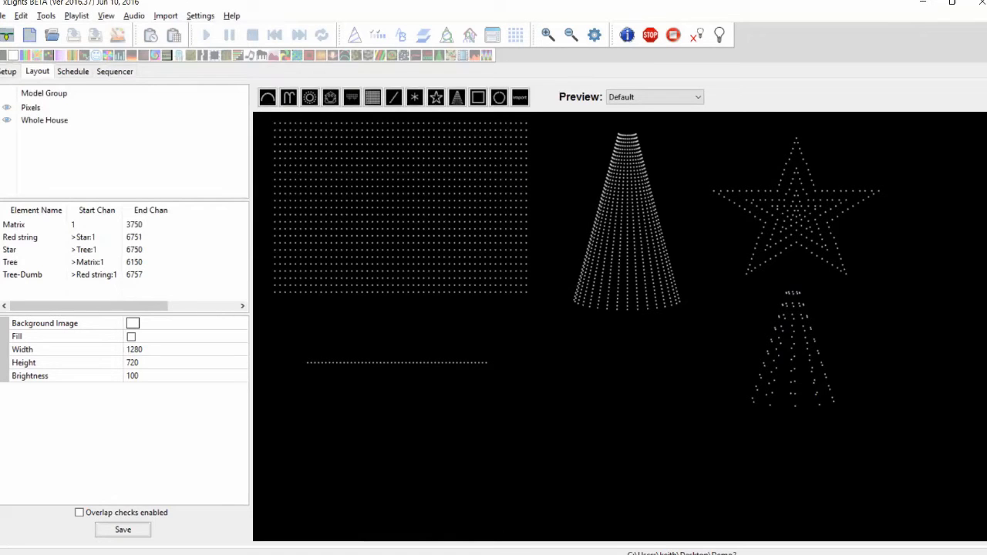
mouse_move(484, 469)
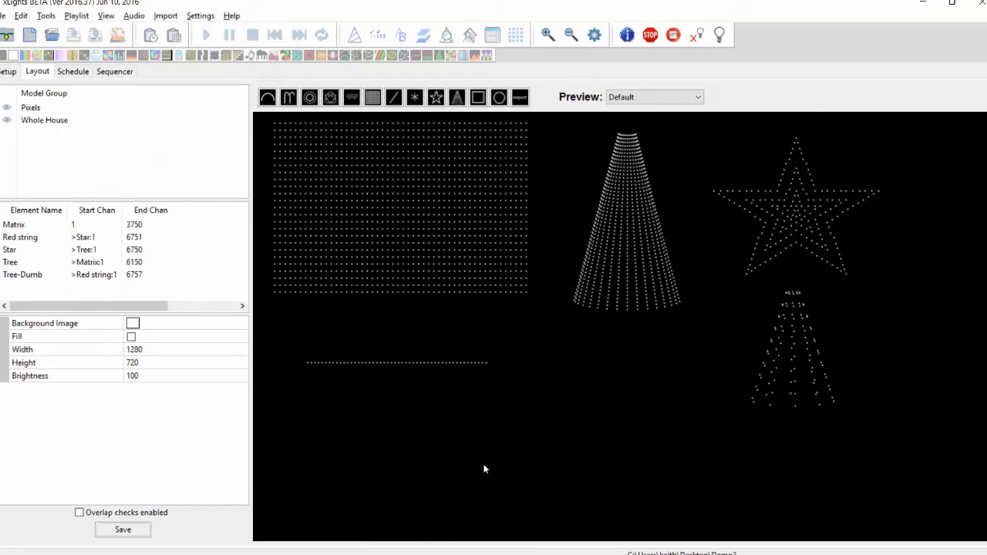
mouse_move(592, 527)
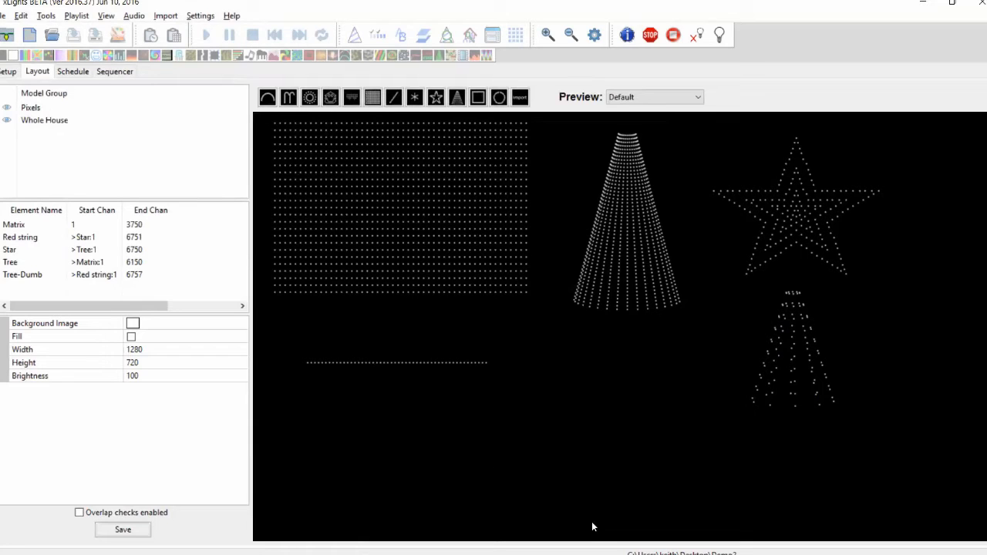
mouse_move(603, 536)
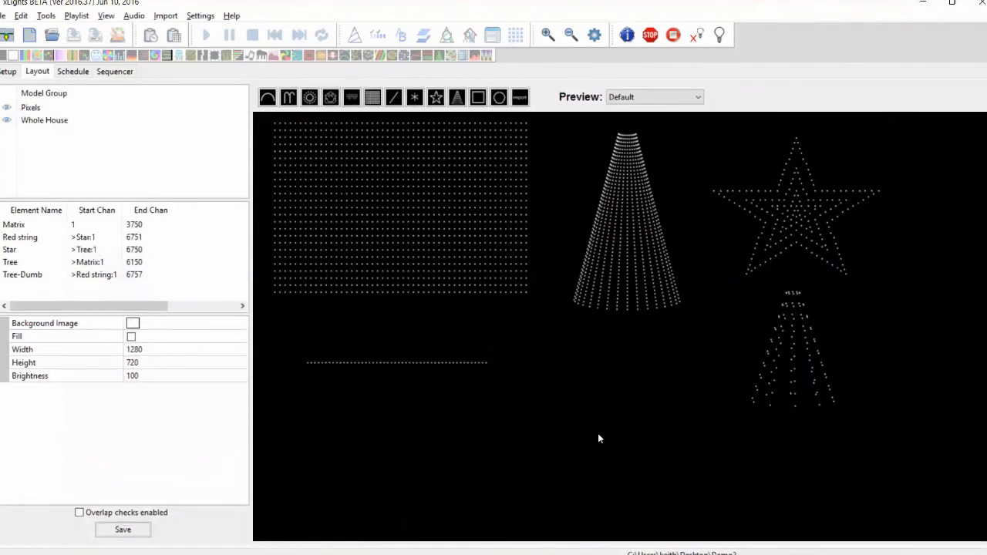
mouse_move(606, 455)
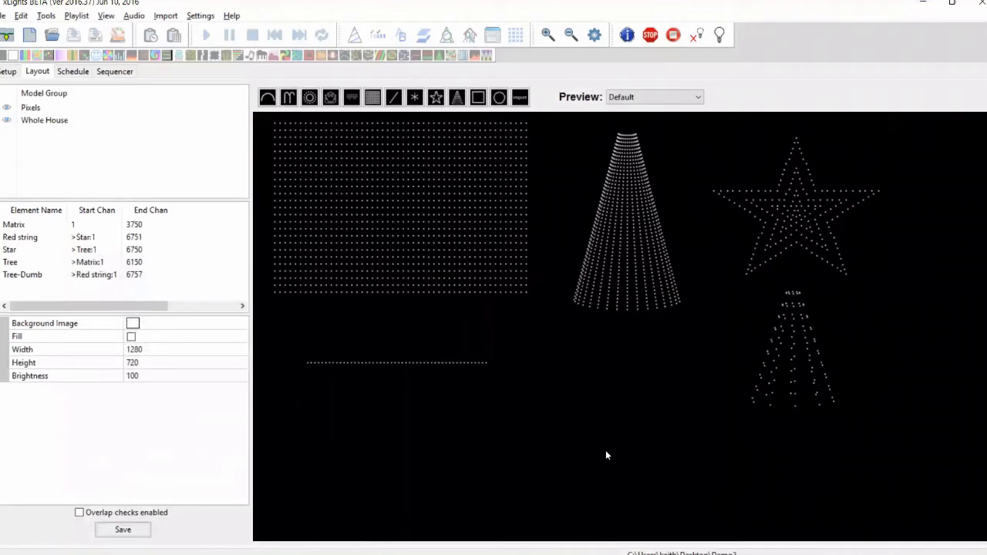
mouse_move(820, 466)
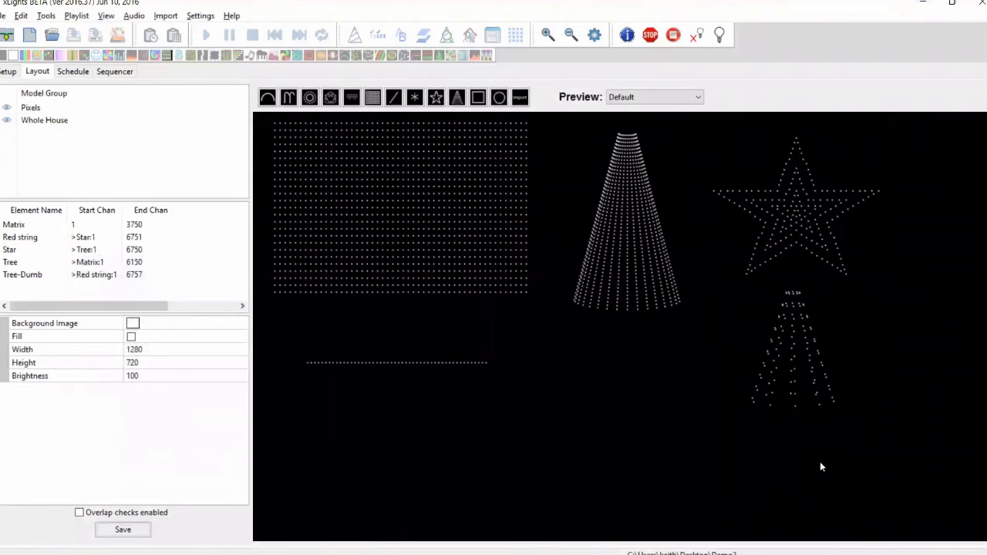
mouse_move(861, 327)
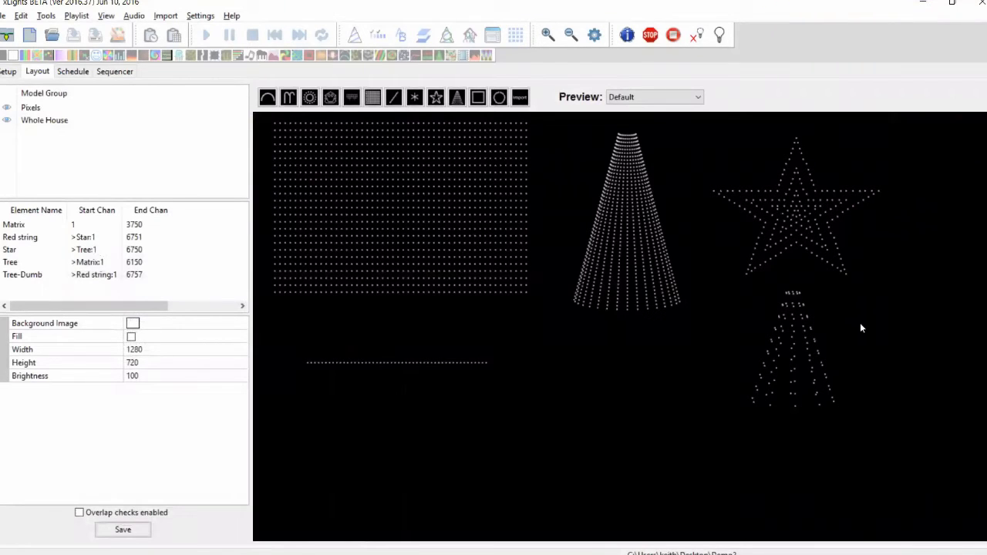
mouse_move(820, 441)
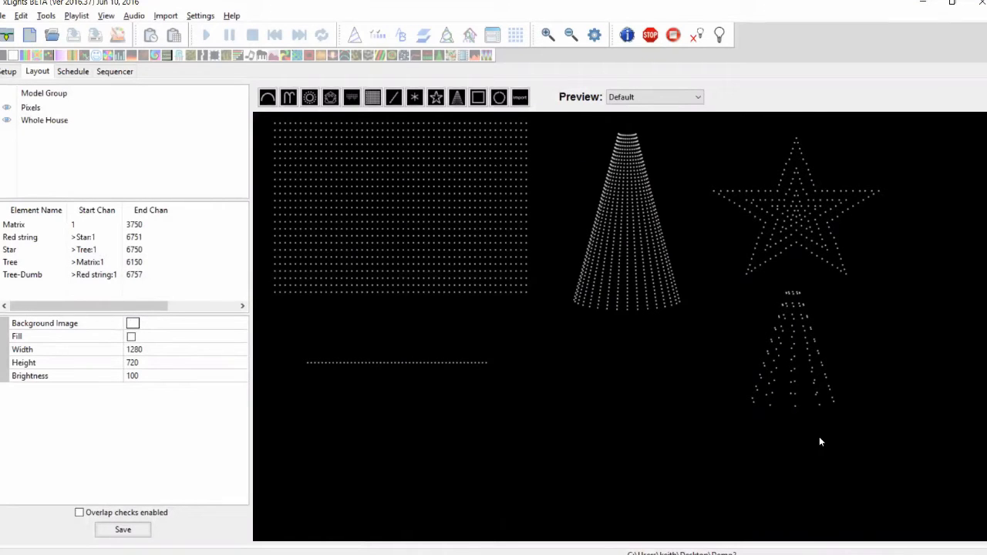
mouse_move(194, 105)
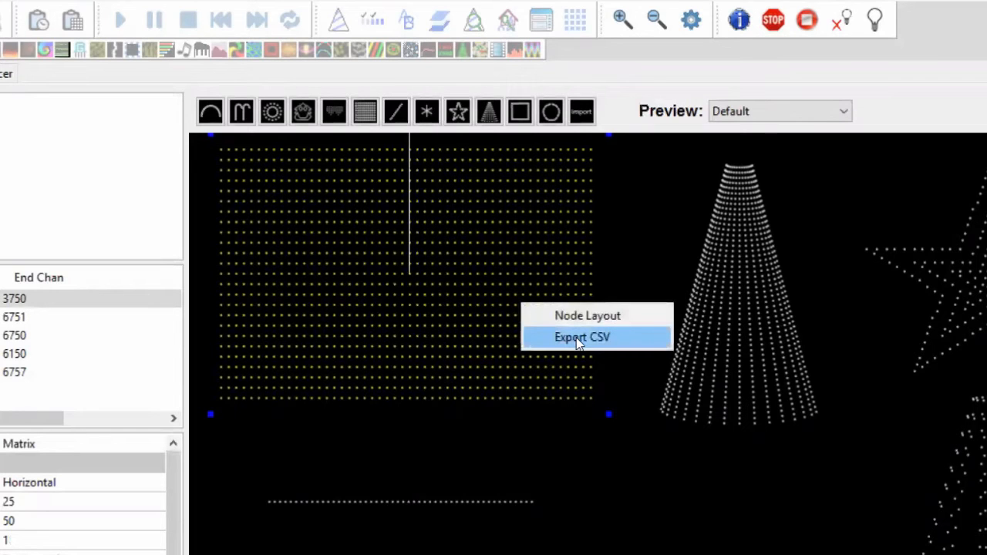
Step: Export the models to a CSV file named m on the Desktop
left_click(583, 336)
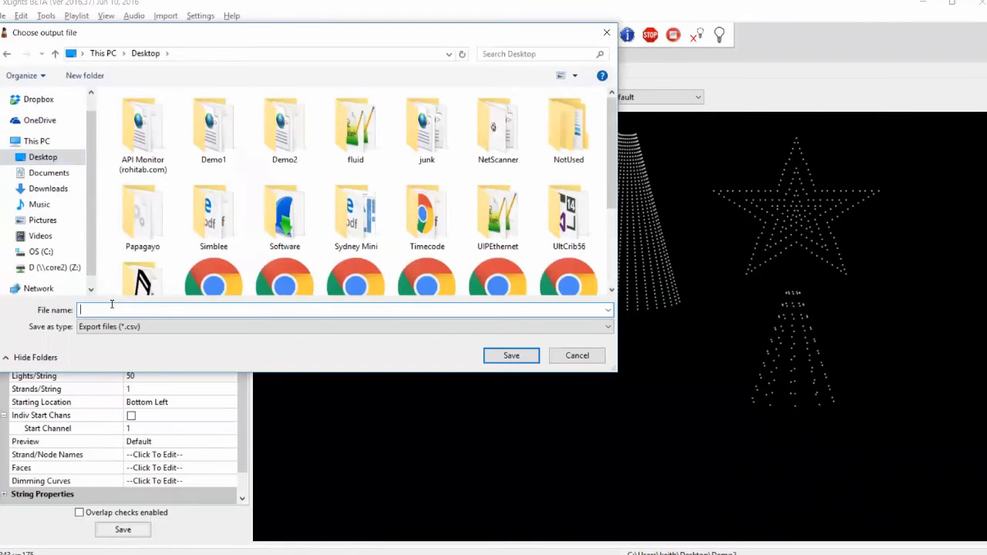
type("m")
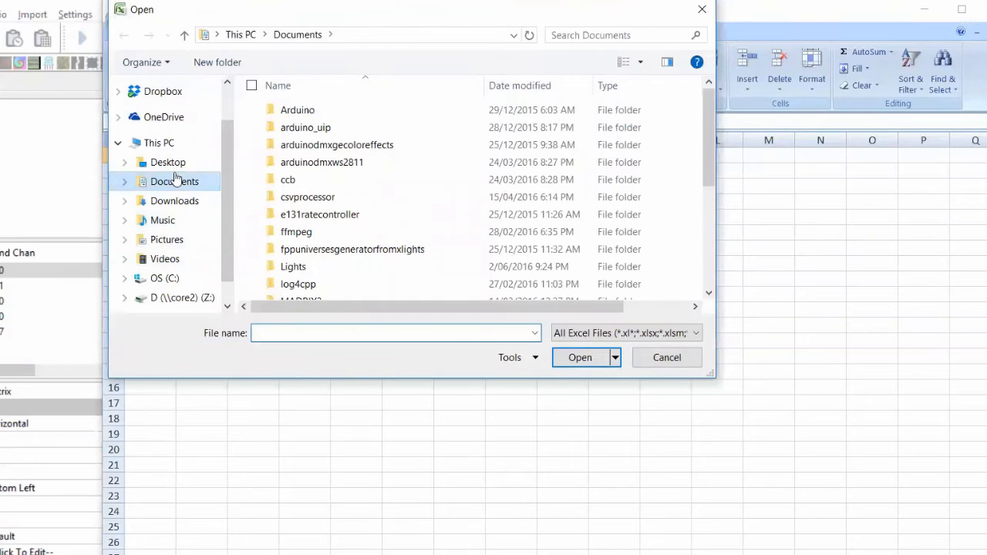
Step: Browse to the Desktop and show All Files (*.*) in Excel's Open dialog
left_click(166, 162)
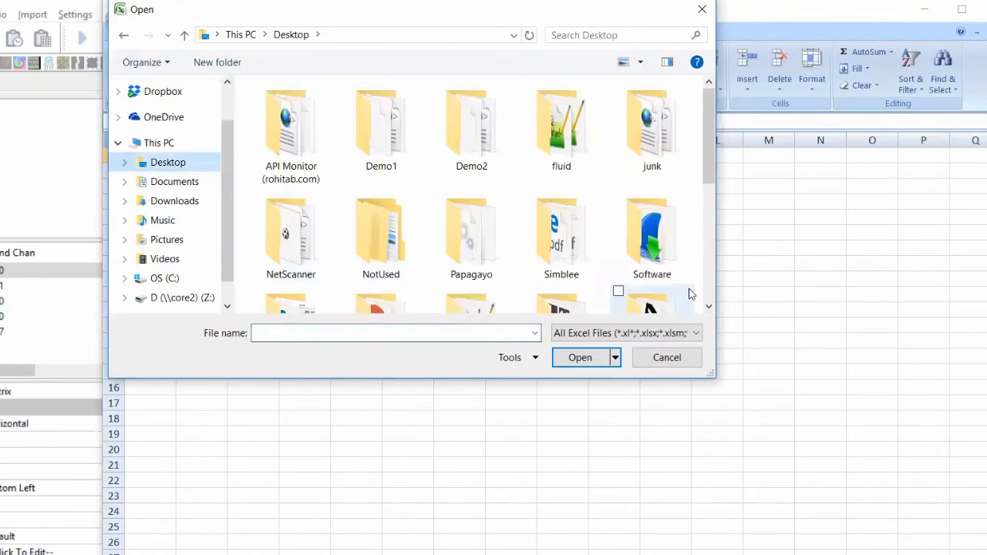
scroll("down", 3)
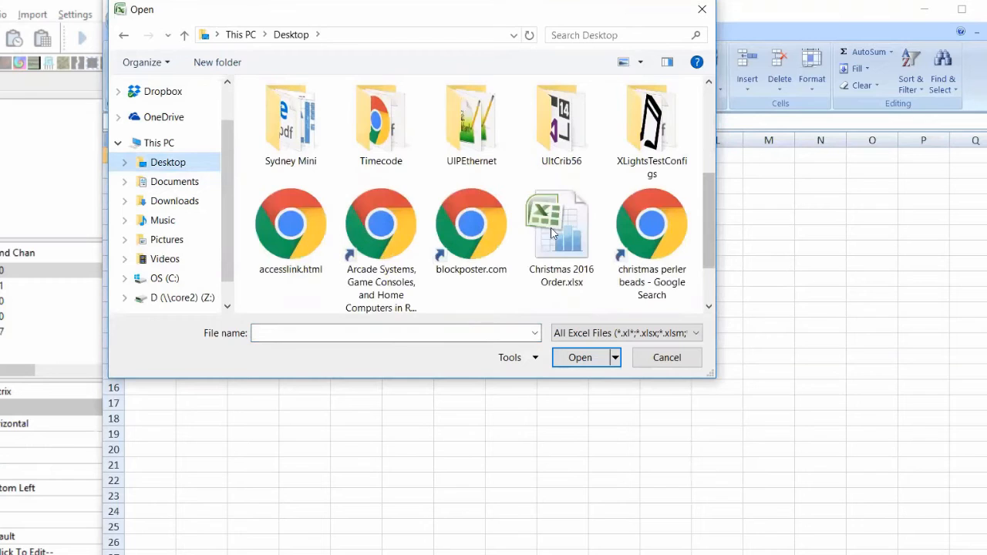
mouse_move(688, 327)
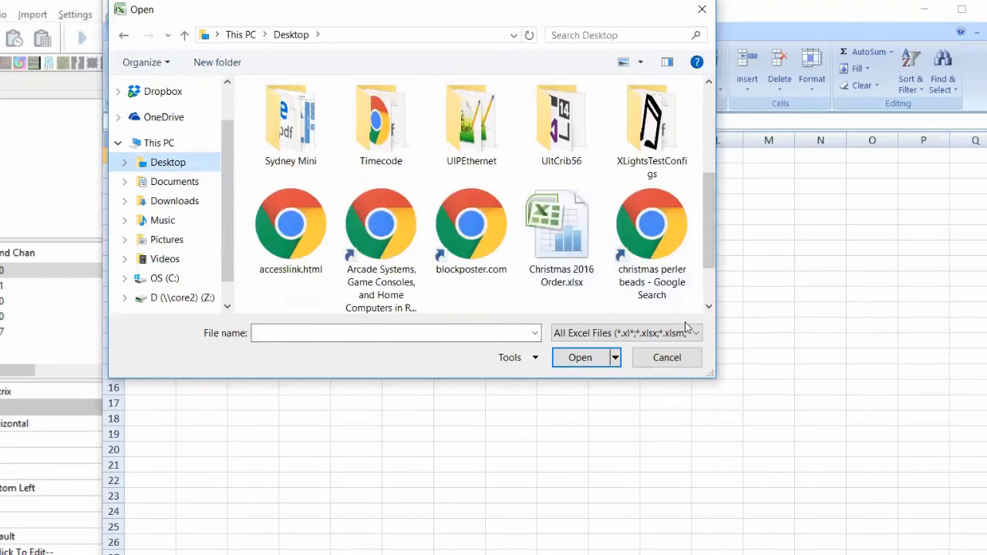
scroll("down", 3)
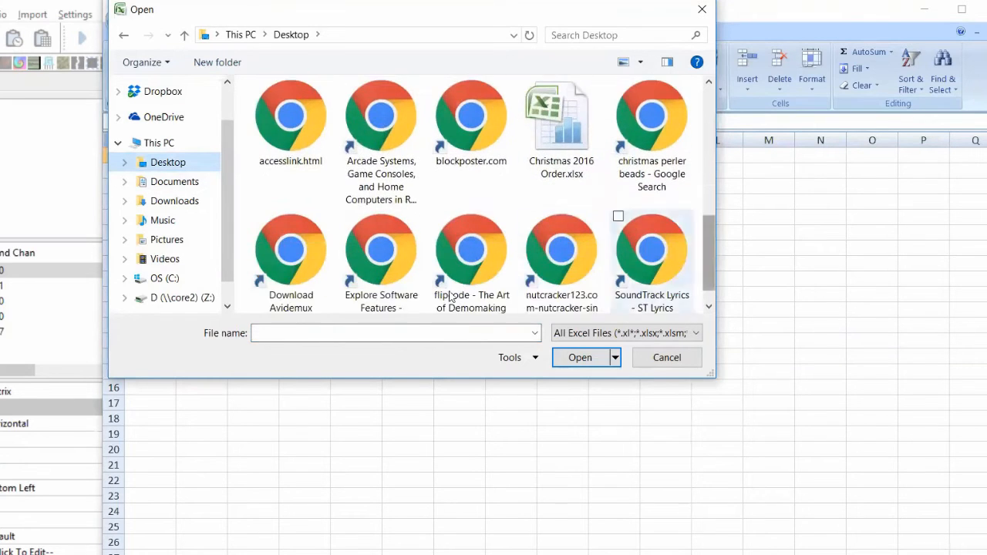
left_click(694, 333)
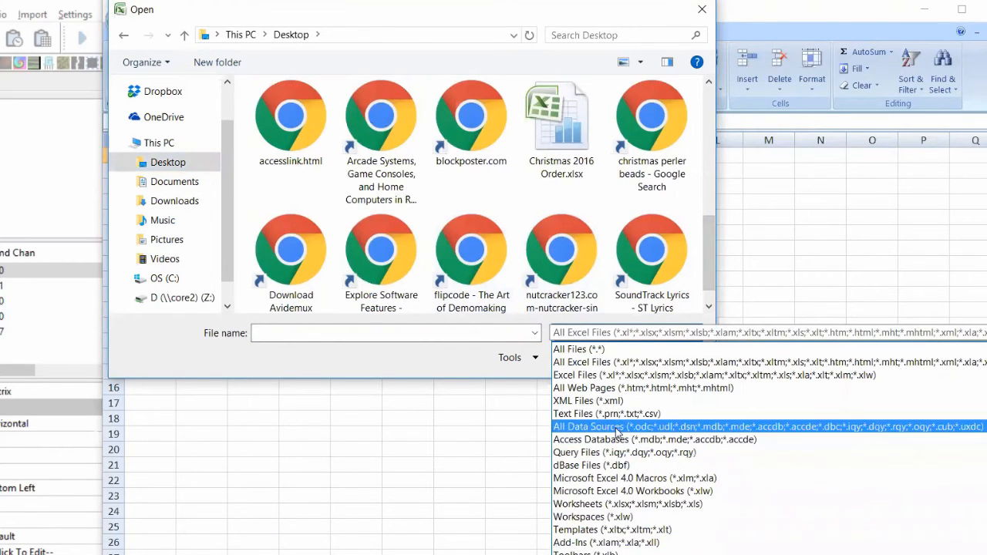
left_click(578, 348)
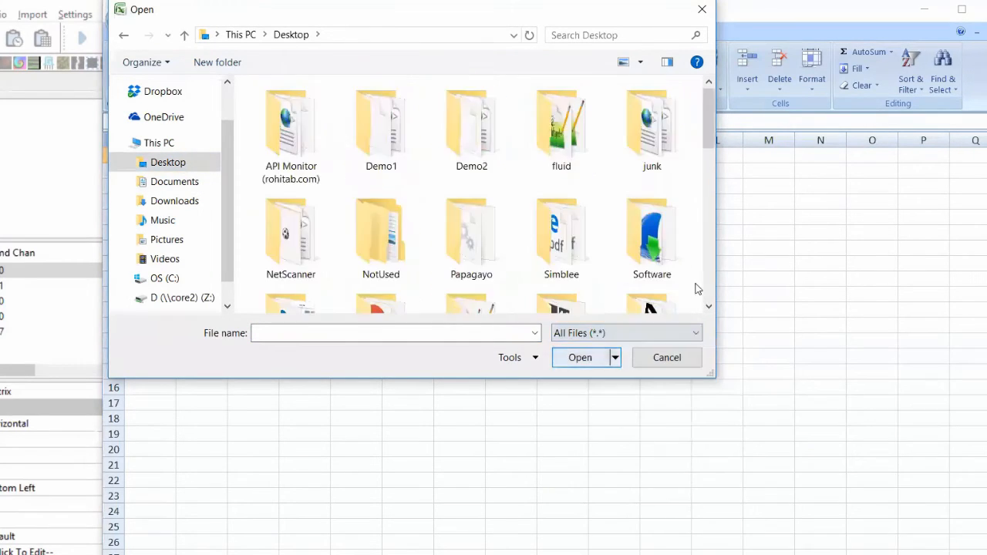
Step: Open the exported m.csv in Excel
scroll("down", 3)
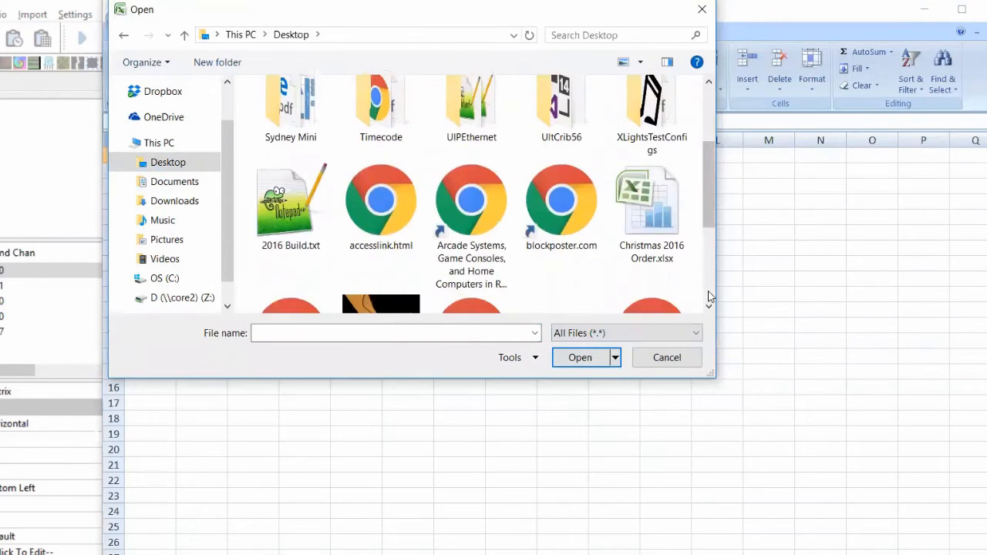
scroll("down", 3)
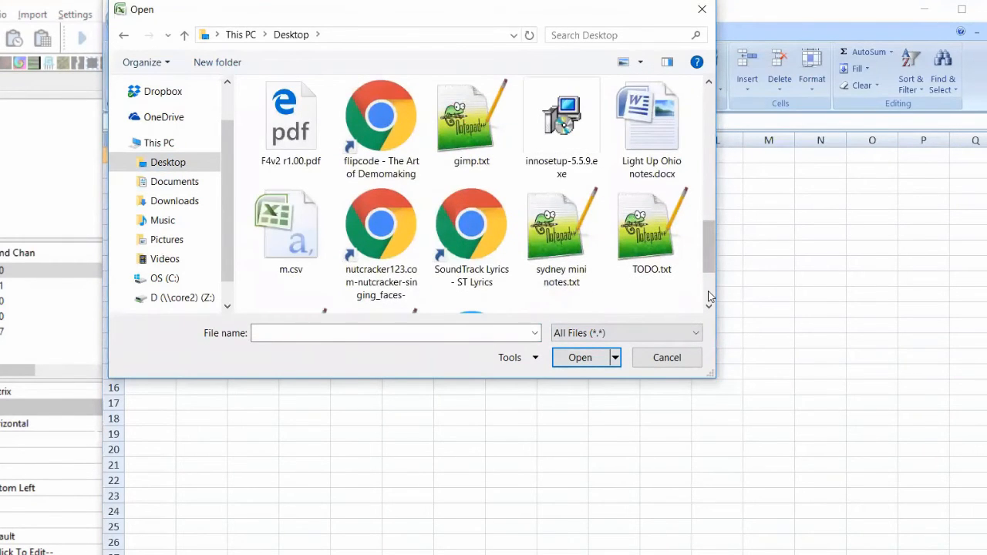
left_click(290, 224)
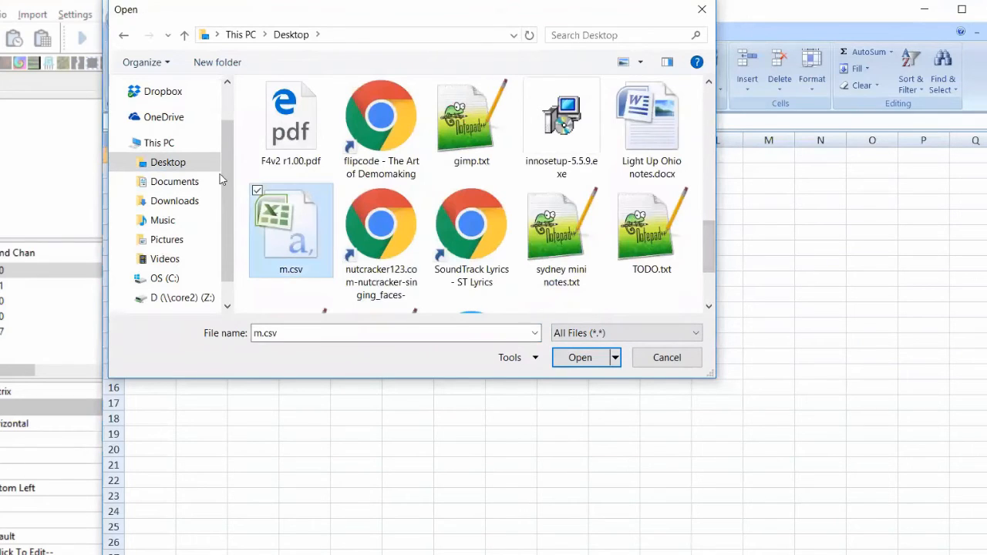
left_click(580, 357)
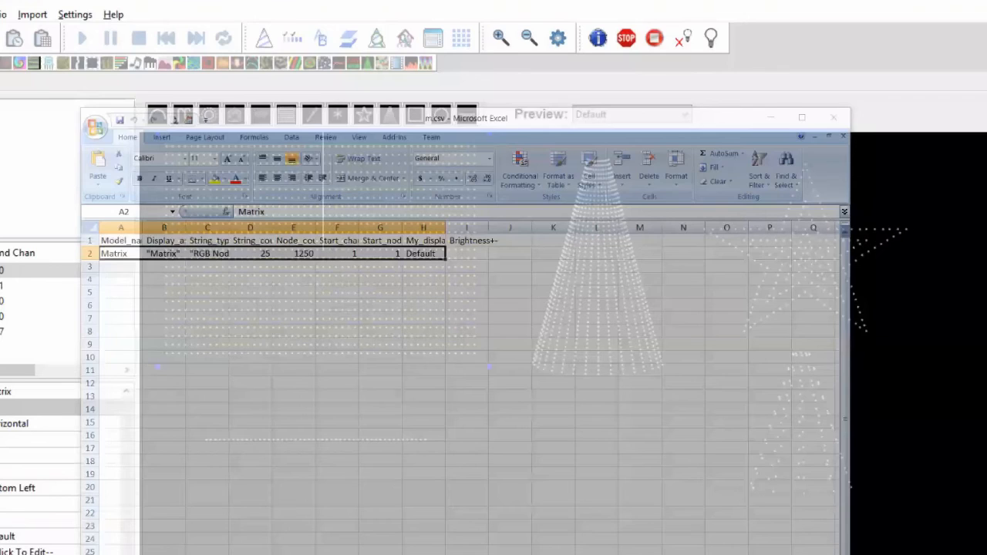
Step: Export the models again to a CSV named n, then switch windows
left_click(63, 23)
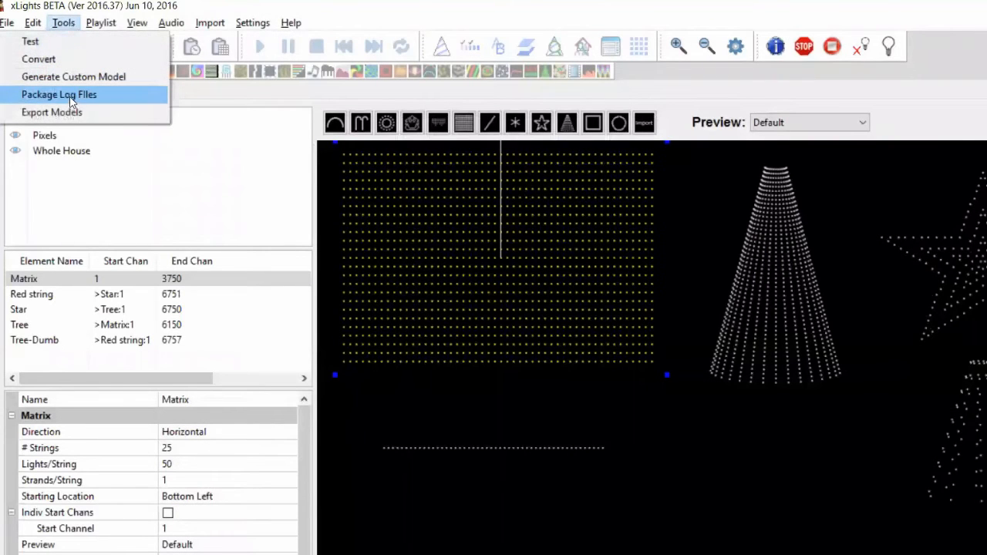
left_click(58, 94)
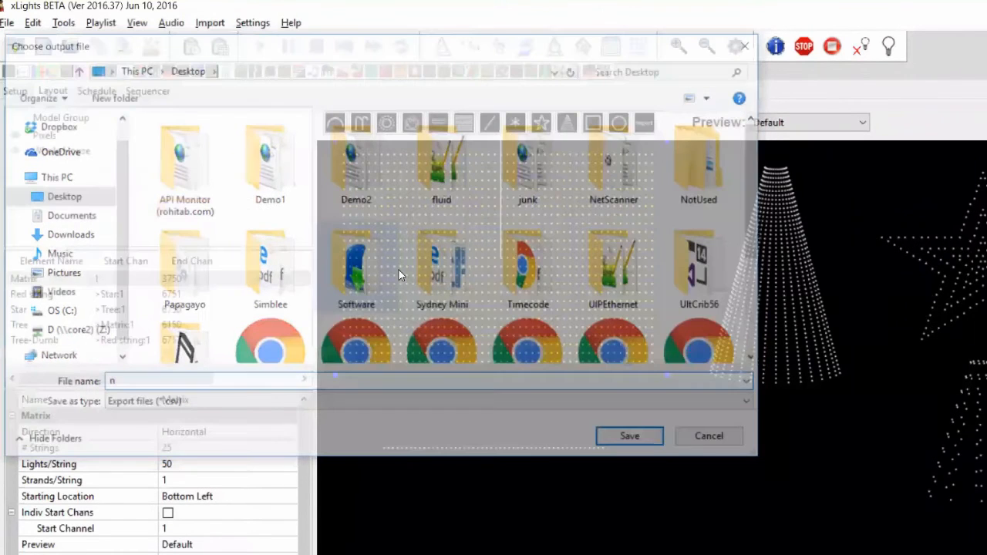
left_click(706, 435)
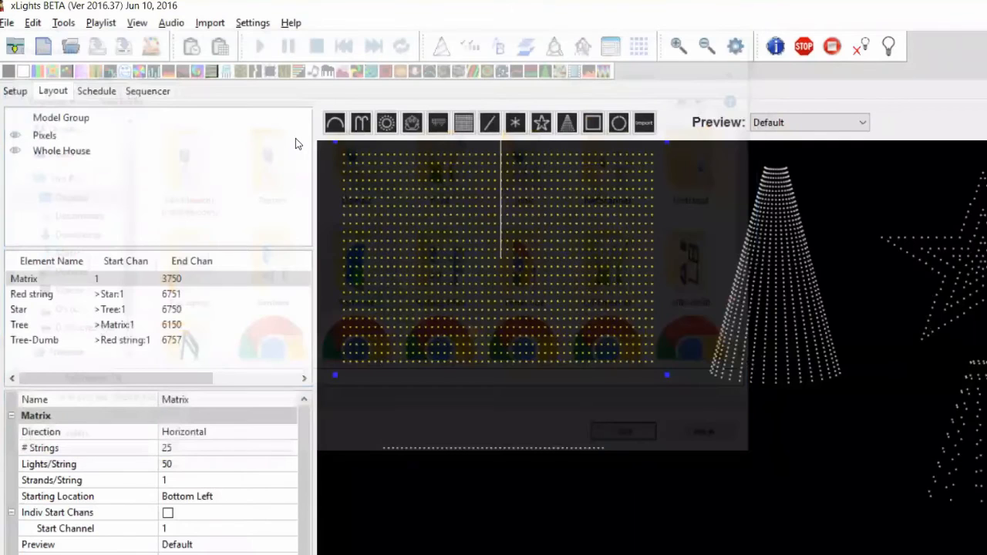
key("alt+tab")
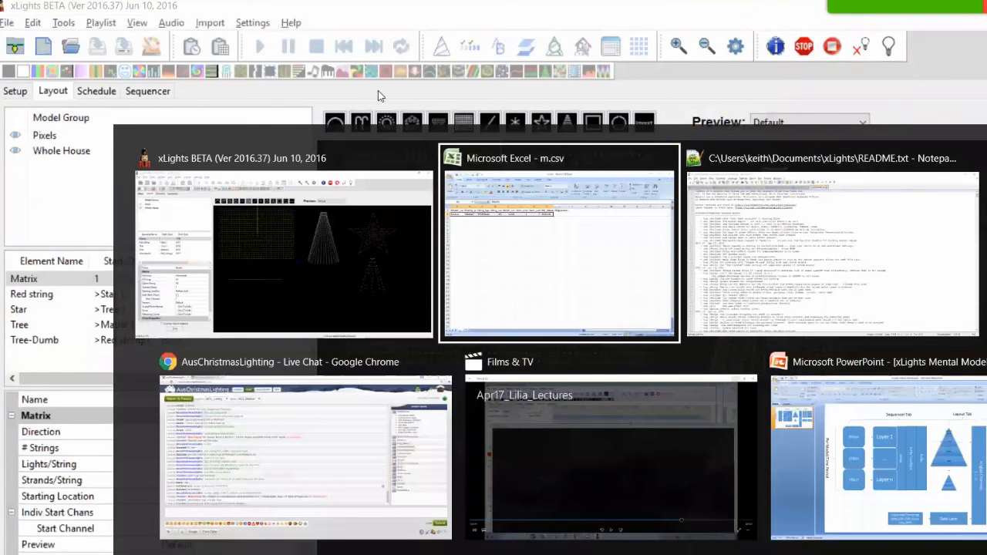
Step: Bring Excel forward and open the new n.csv export
left_click(558, 244)
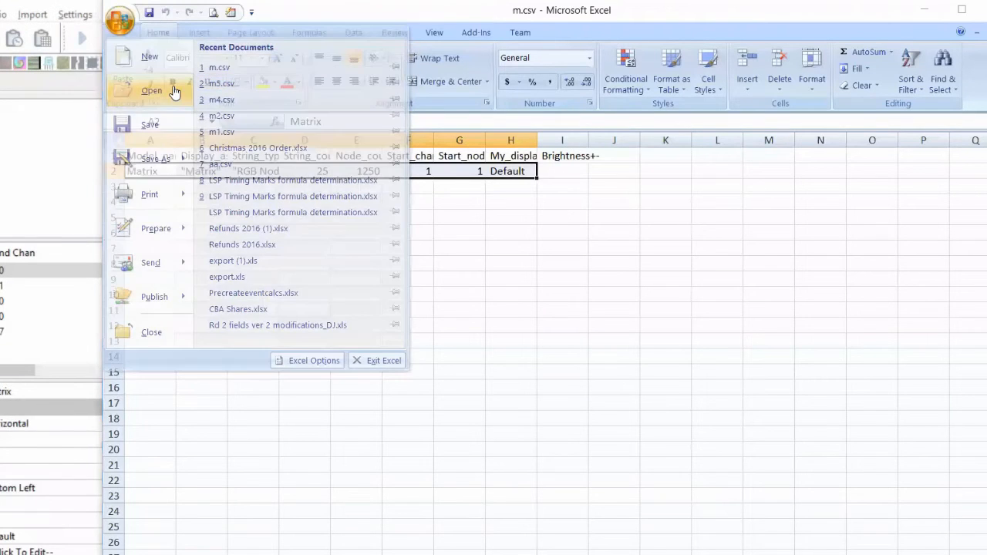
left_click(151, 90)
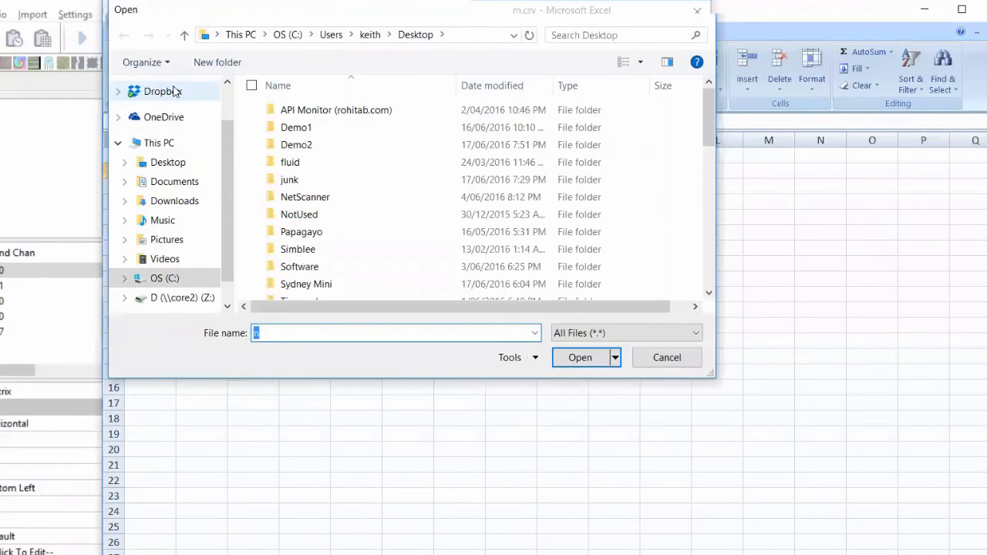
left_click(580, 357)
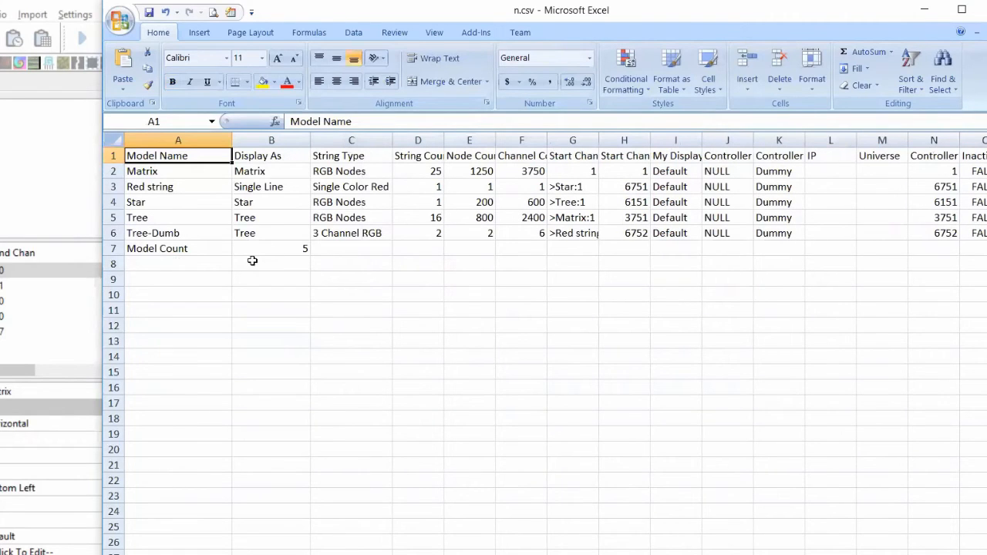
mouse_move(370, 185)
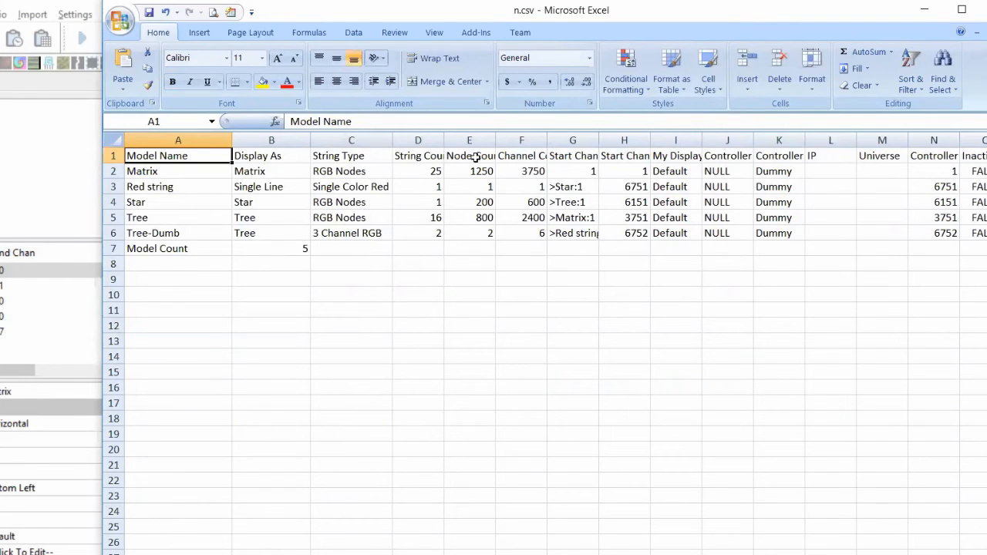
mouse_move(439, 151)
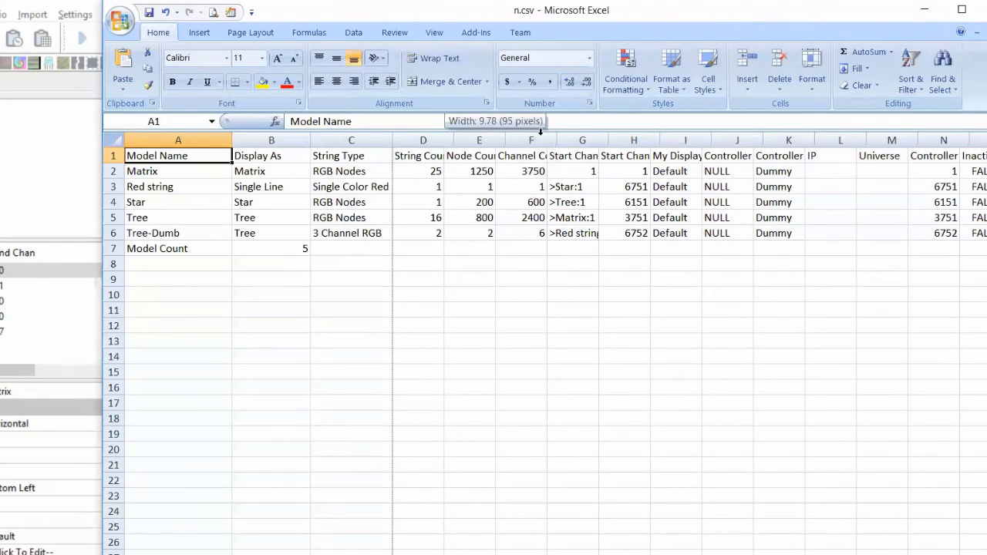
left_click(481, 170)
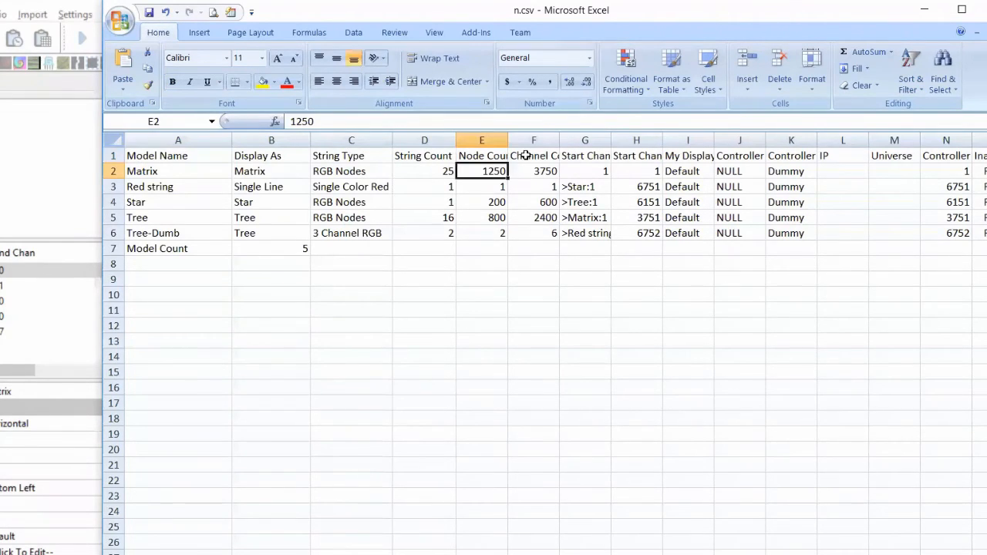
left_click(533, 154)
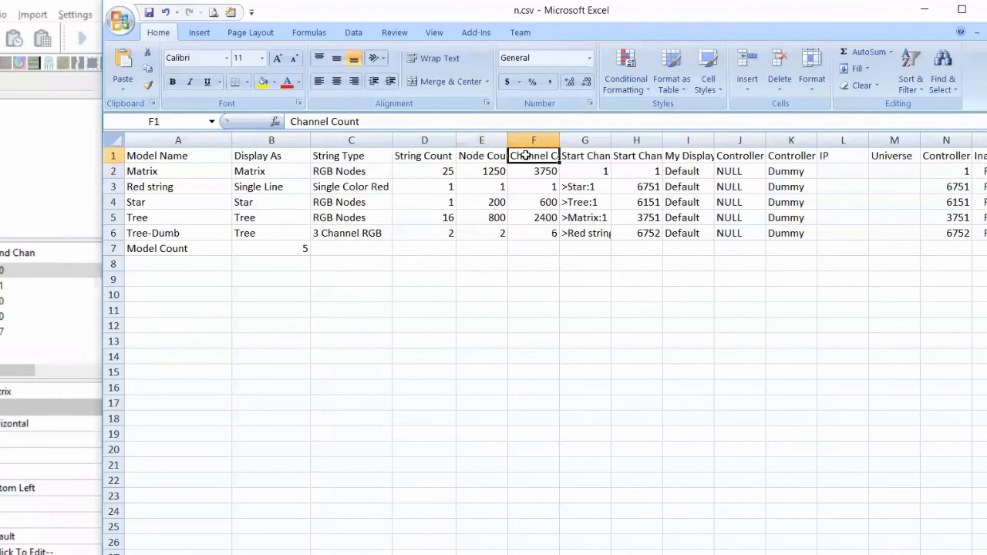
left_click(533, 170)
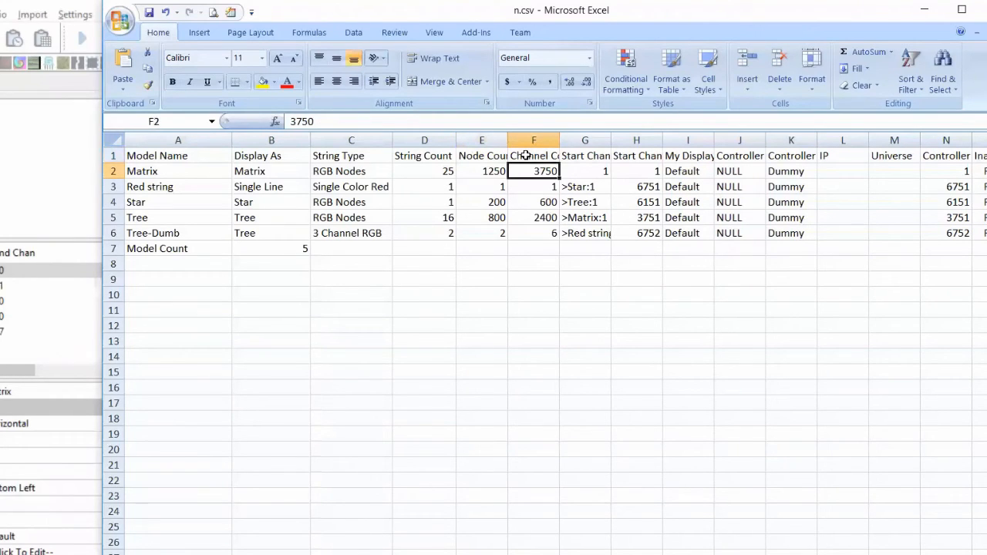
left_click(635, 154)
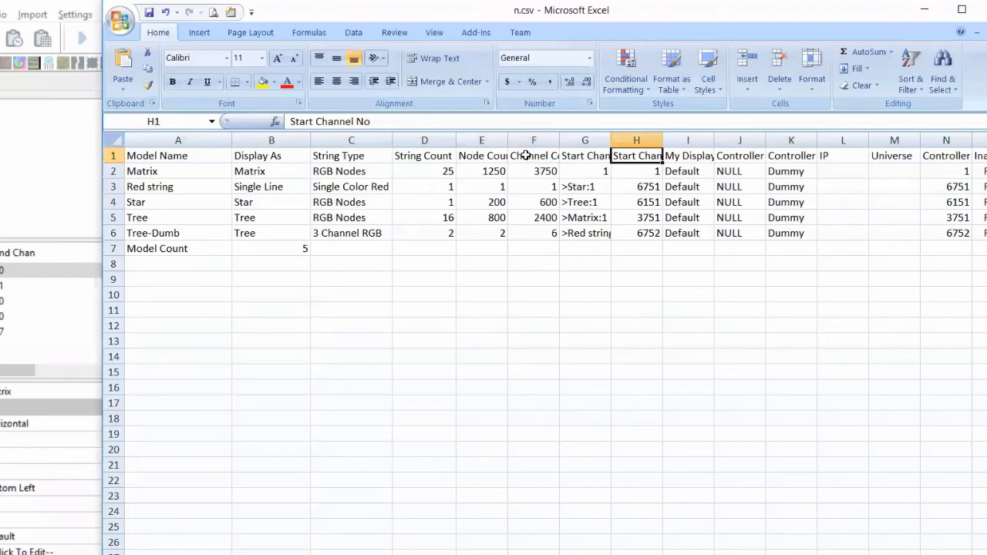
left_click(584, 233)
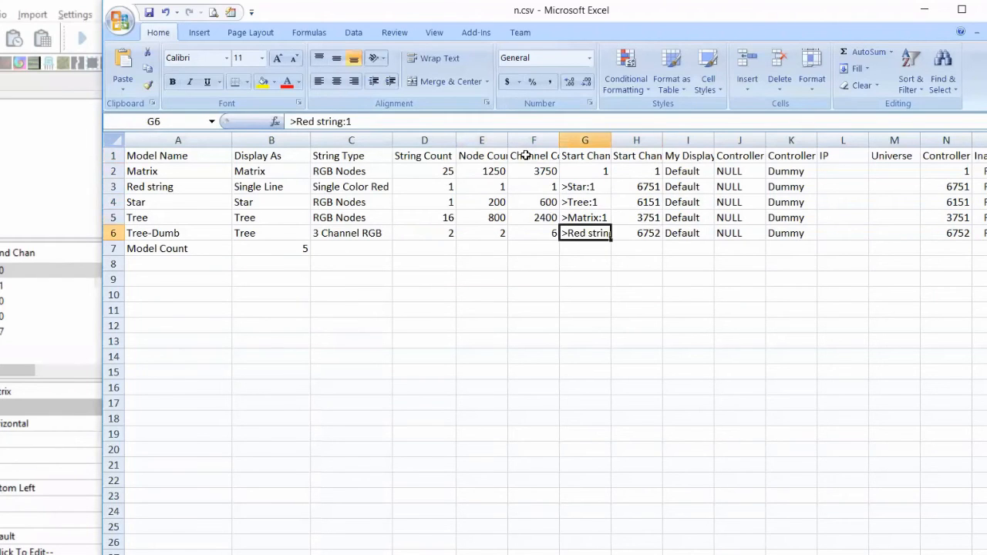
left_click(636, 202)
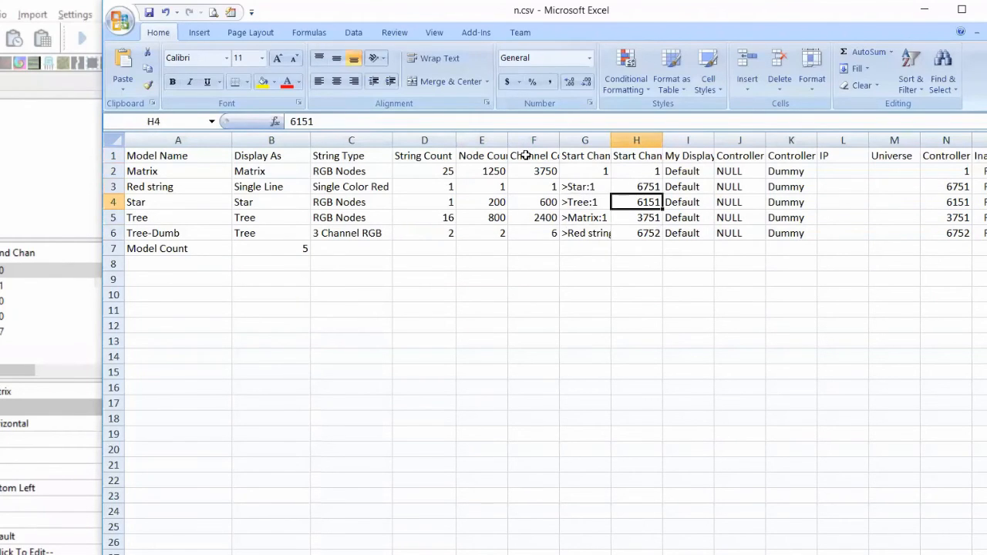
left_click(738, 202)
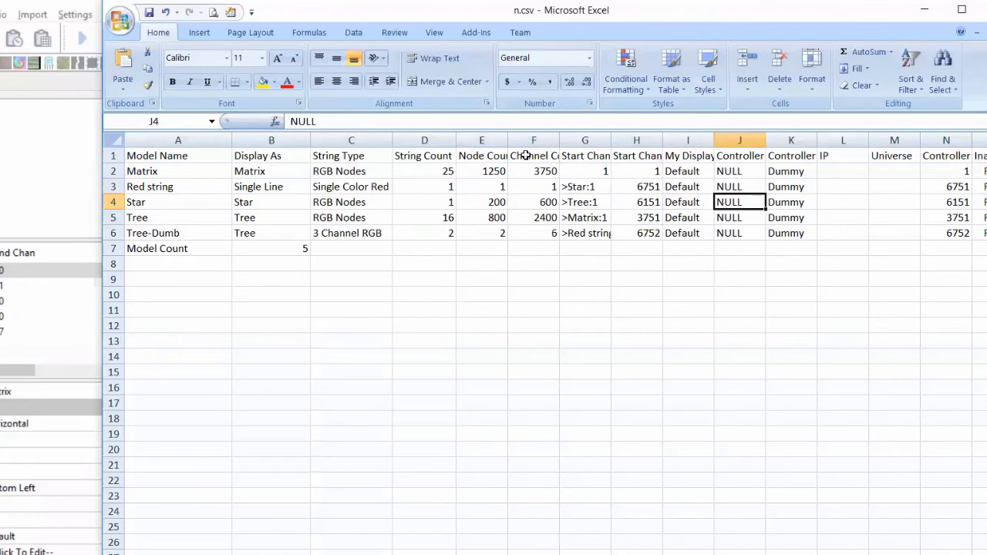
left_click(739, 170)
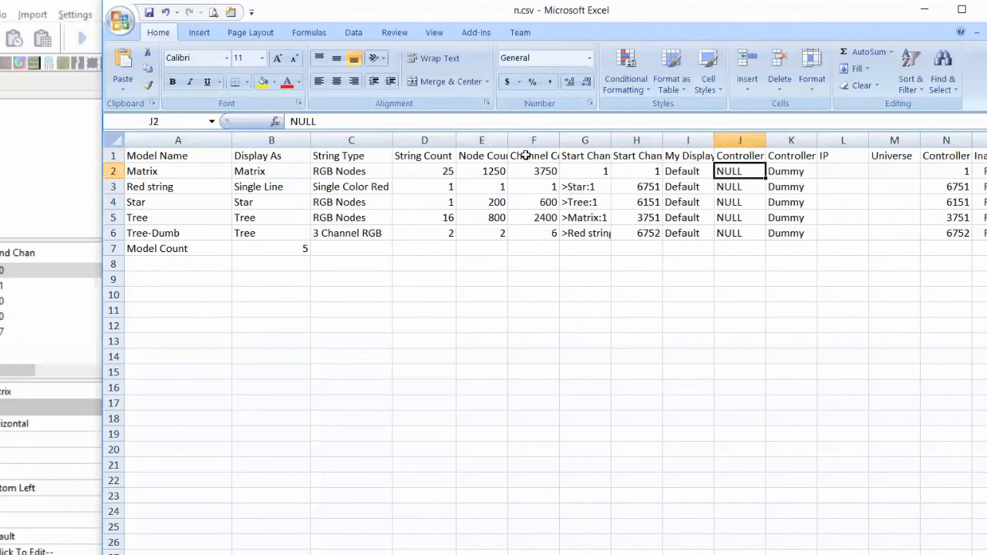
left_click(740, 202)
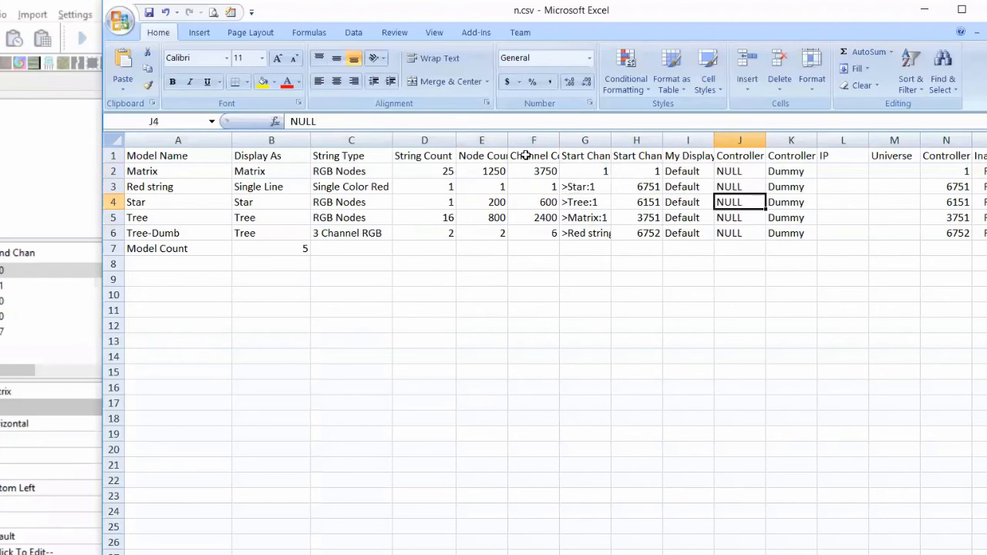
left_click(791, 154)
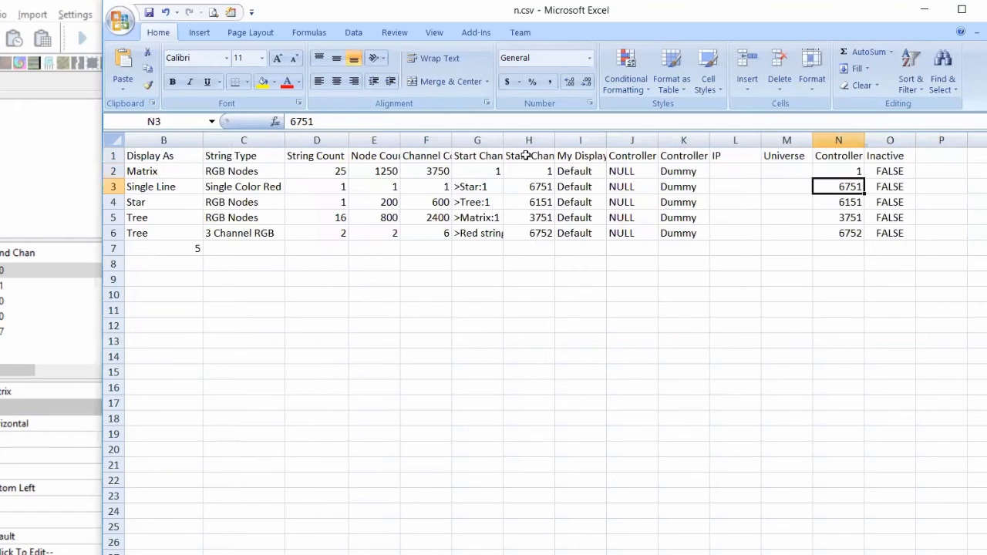
left_click(839, 202)
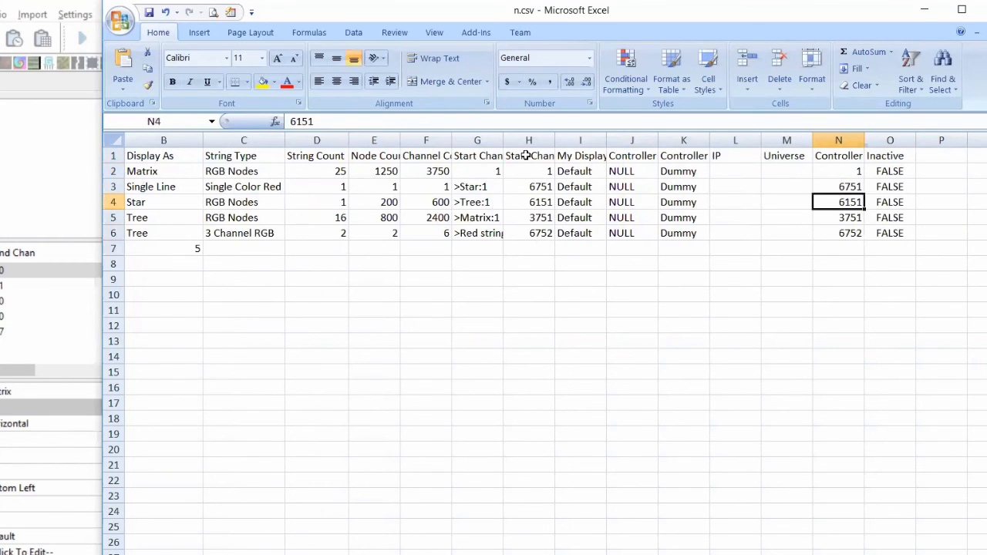